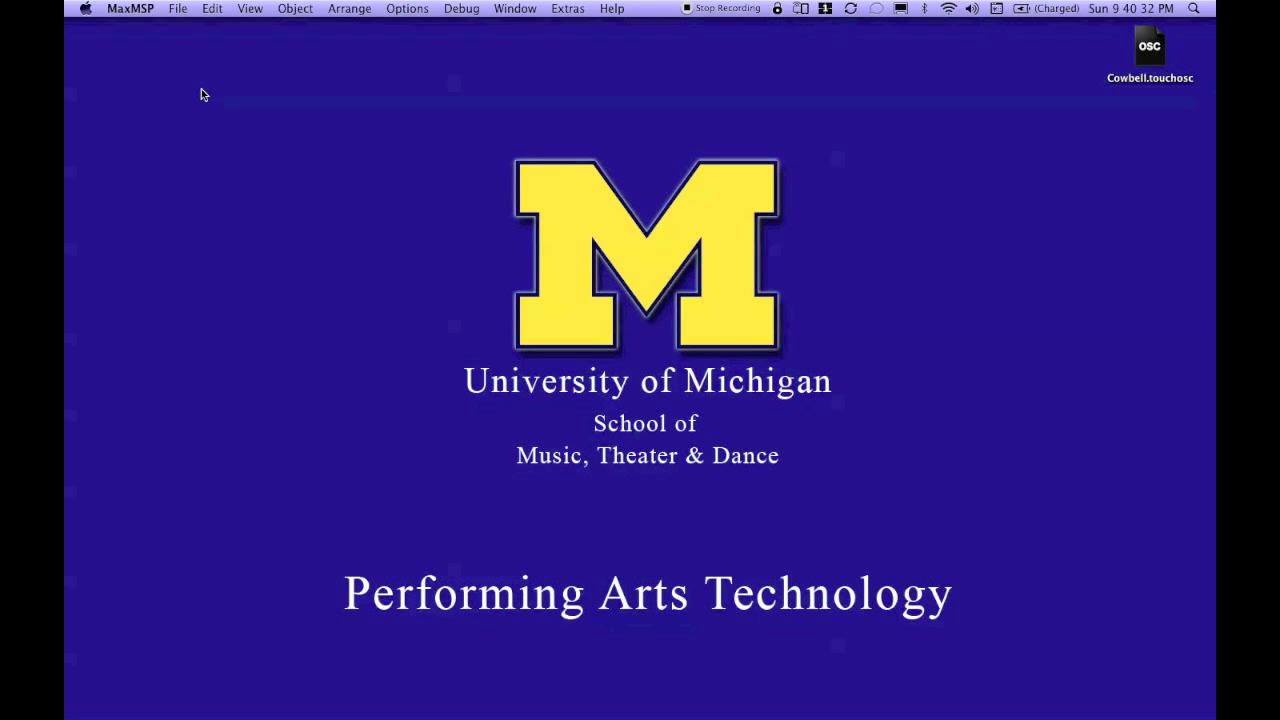
Start a new patcher and place an object box reading OSC-route in the middle
left_click(176, 8)
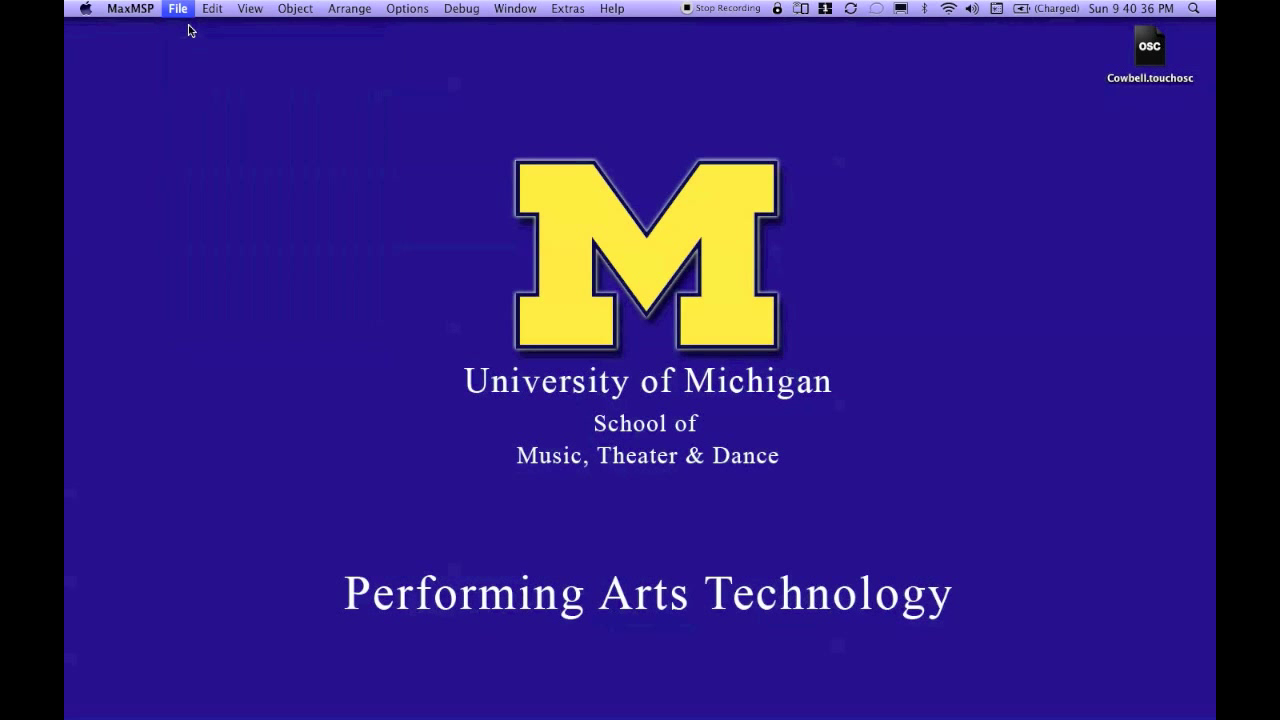
left_click(178, 8)
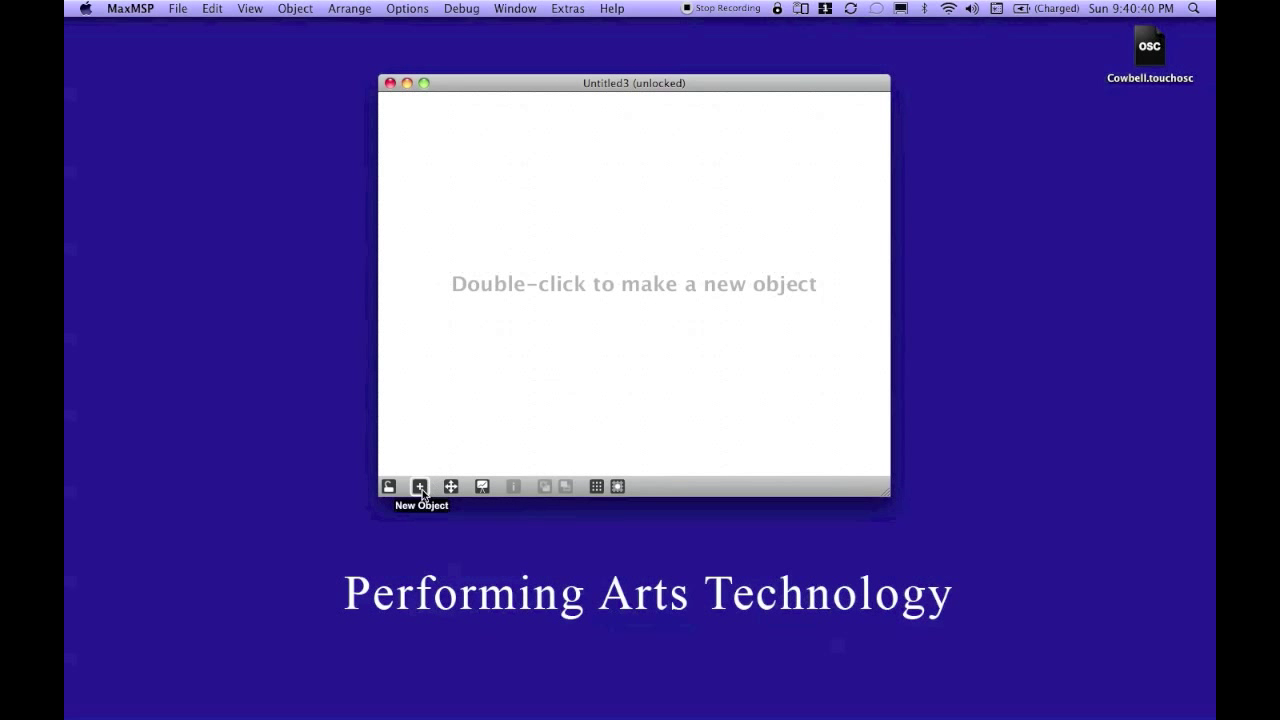
left_click(420, 486)
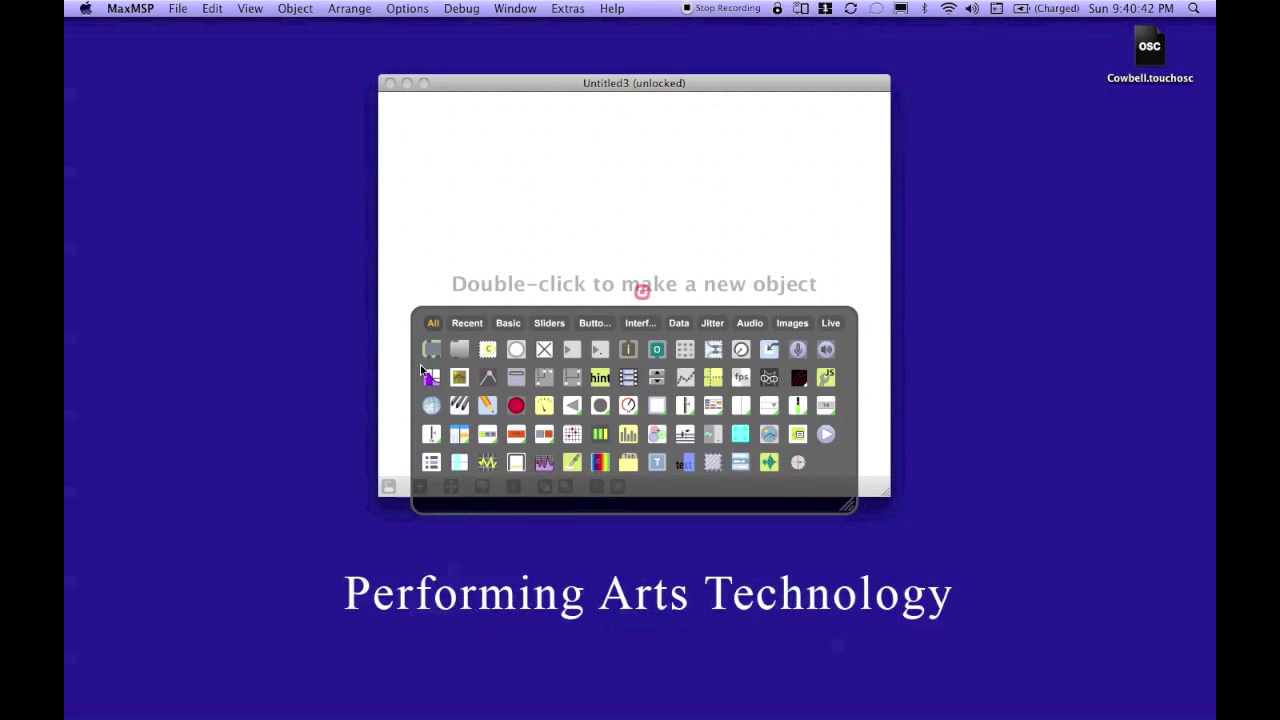
double_click(640, 292)
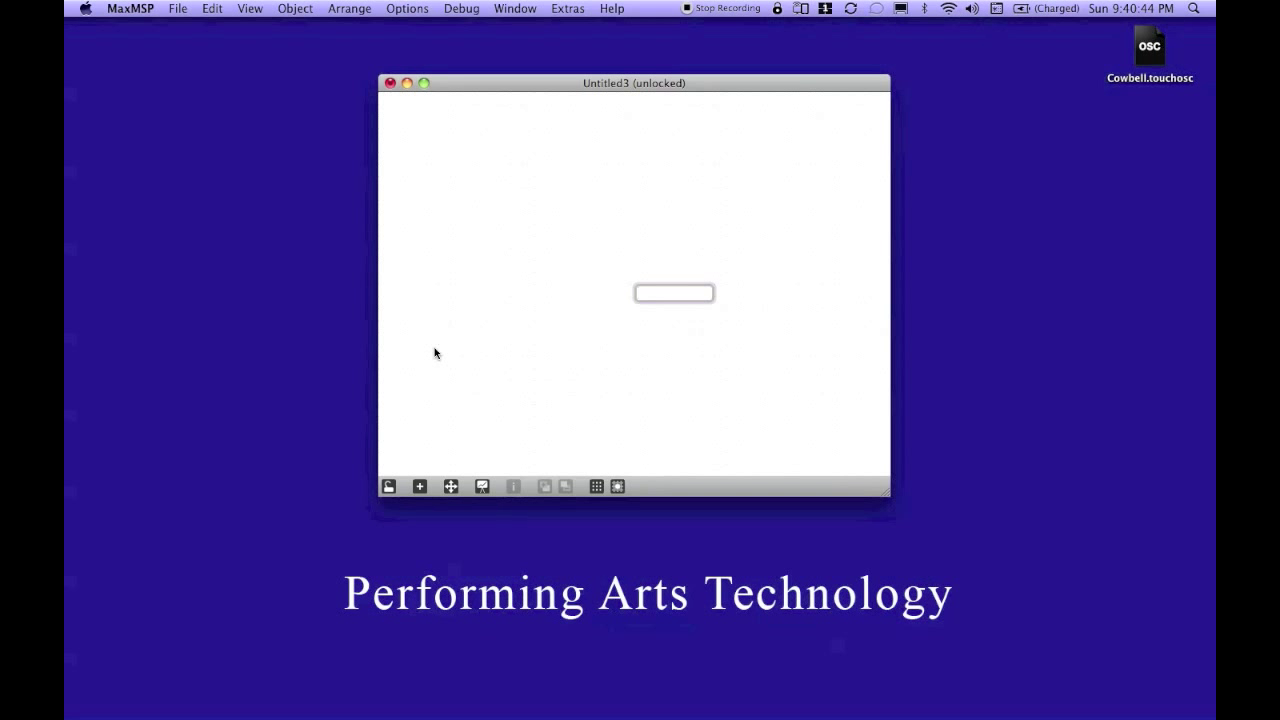
type("OSC-route")
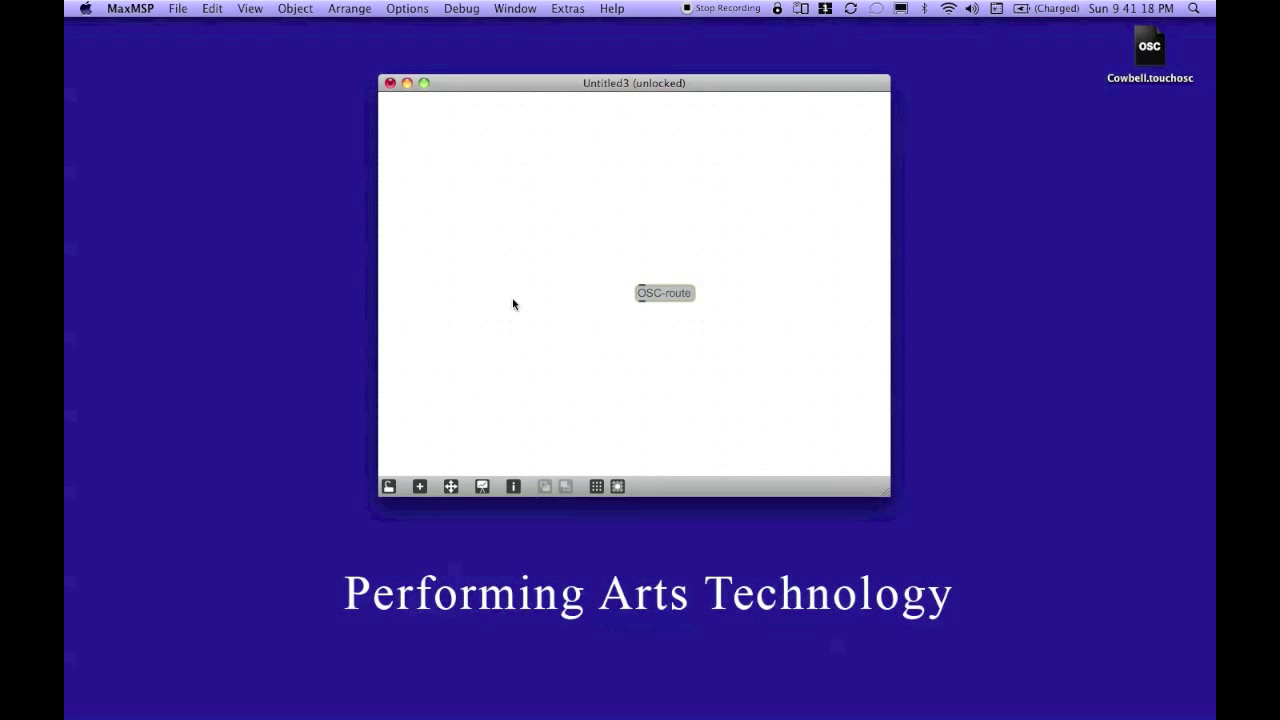
Move OSC-route to the upper left and give it addresses /1/push1 /1/fader1 /1/rotary1
left_click_drag(664, 292, 464, 232)
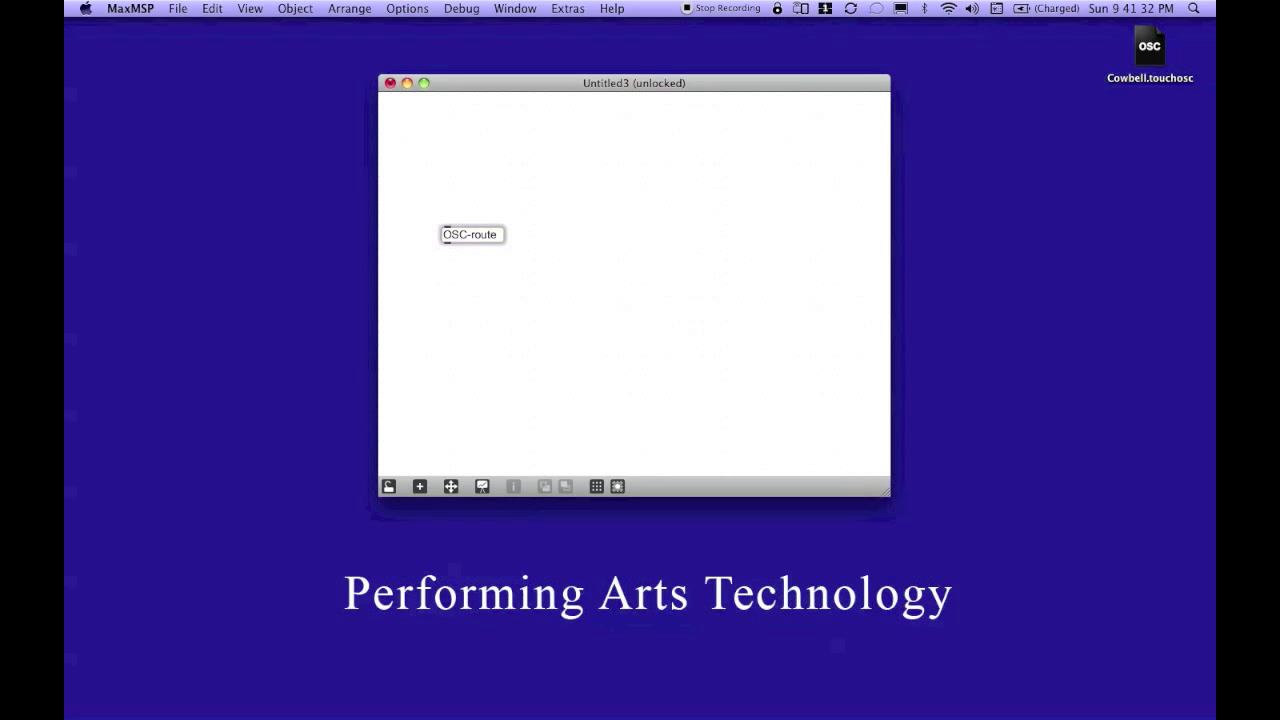
mouse_move(516, 204)
type(" push1")
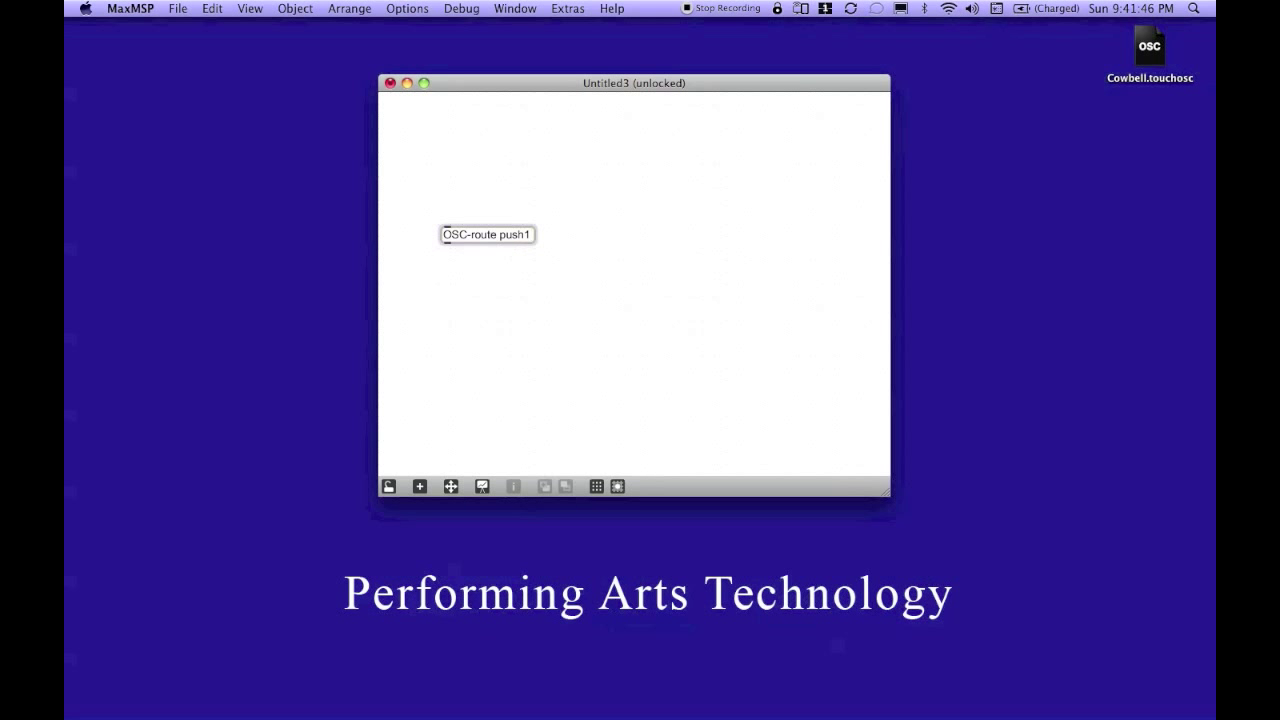
mouse_move(520, 196)
type("/1/")
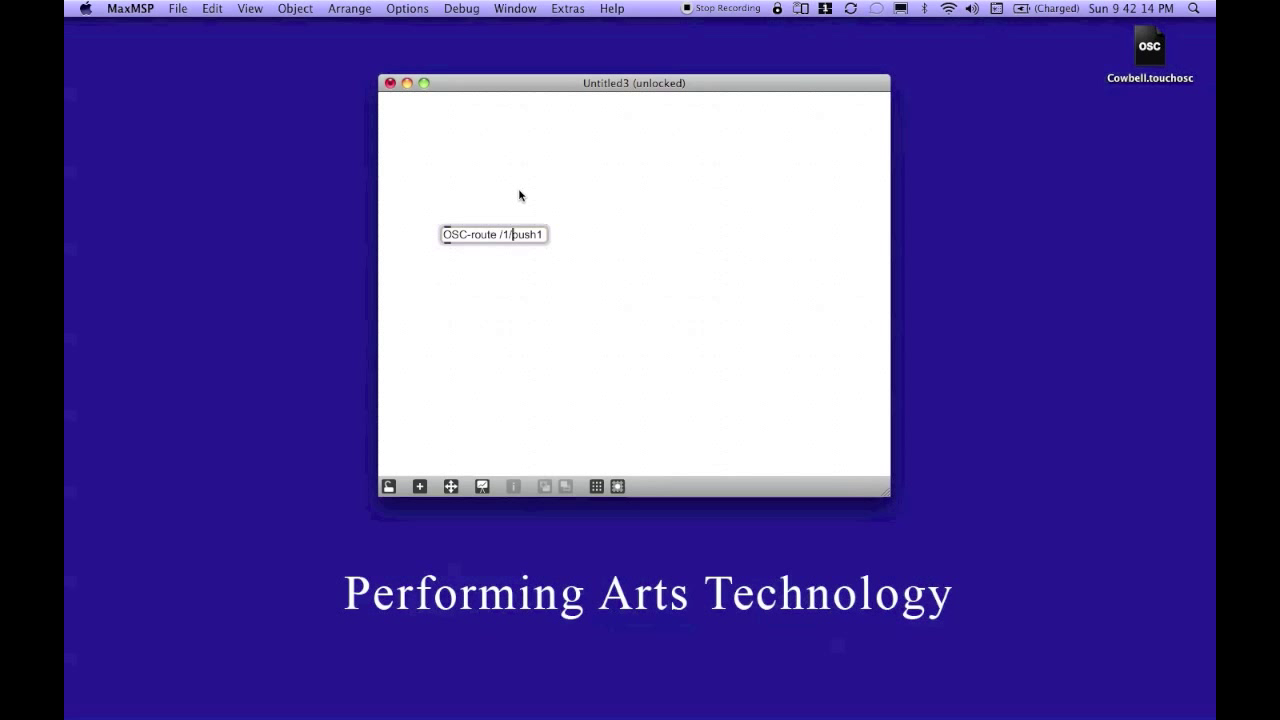
mouse_move(536, 280)
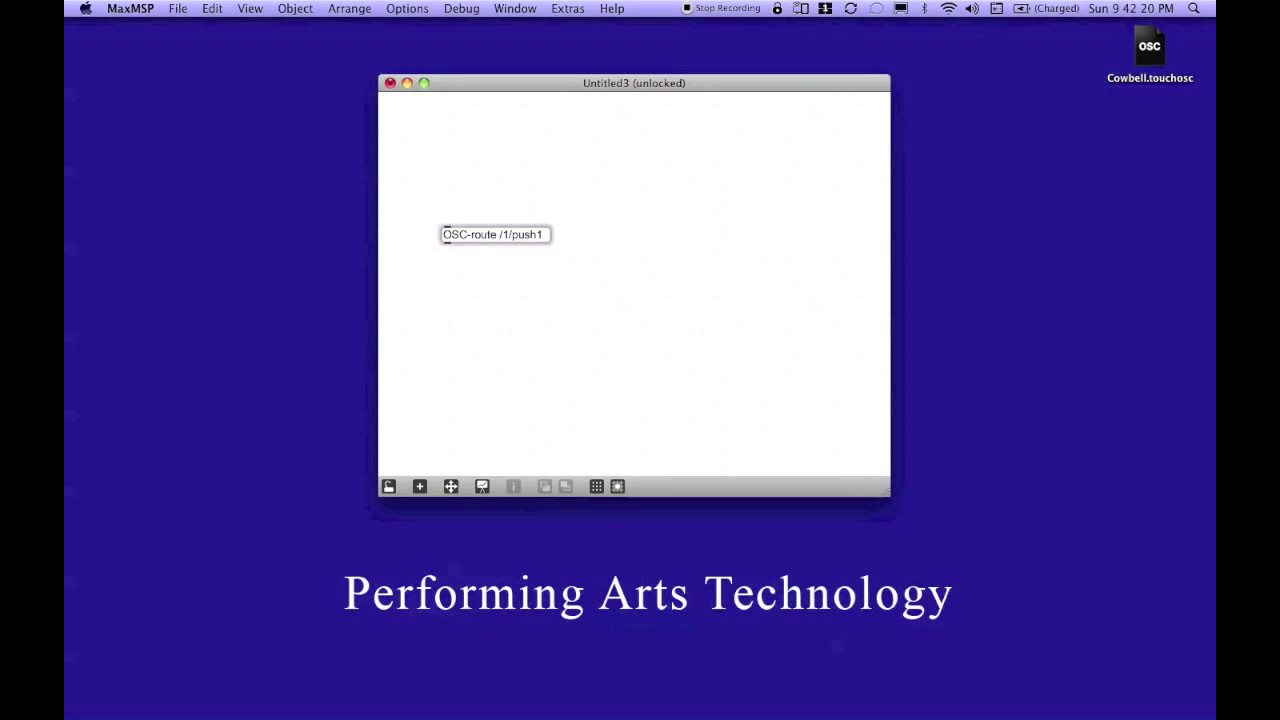
type("/1/")
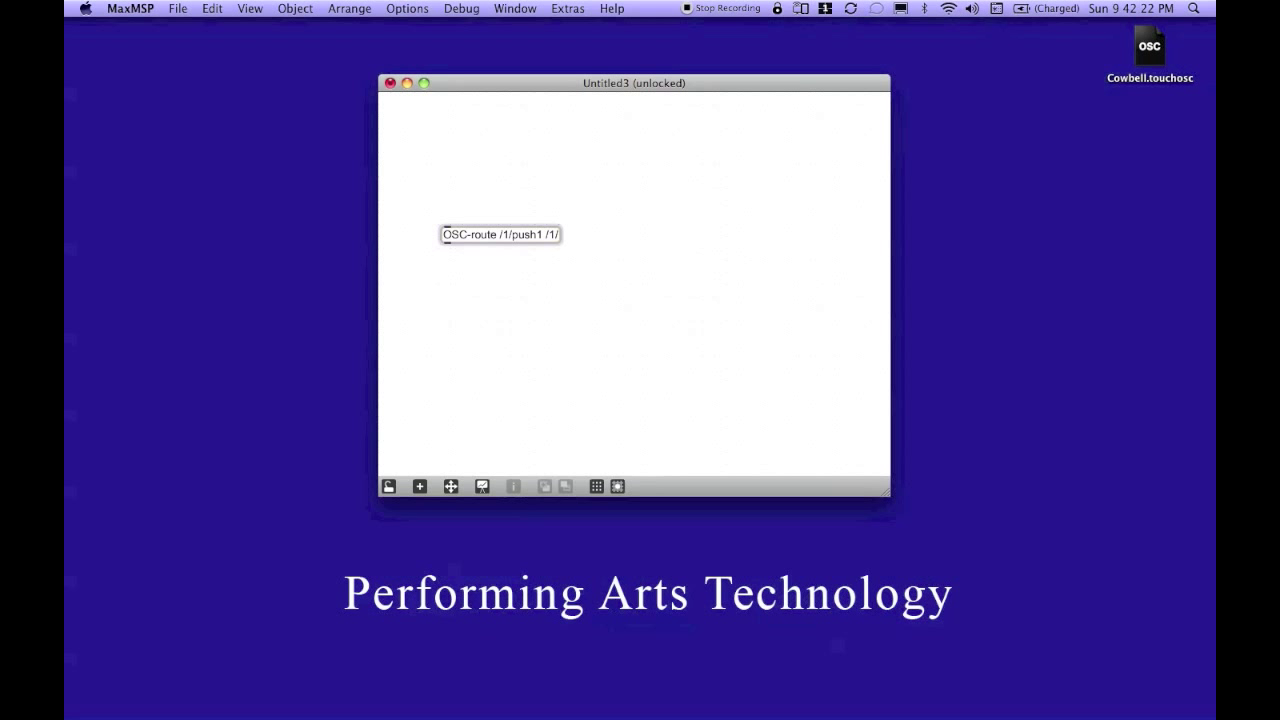
type("/fader1 /1/")
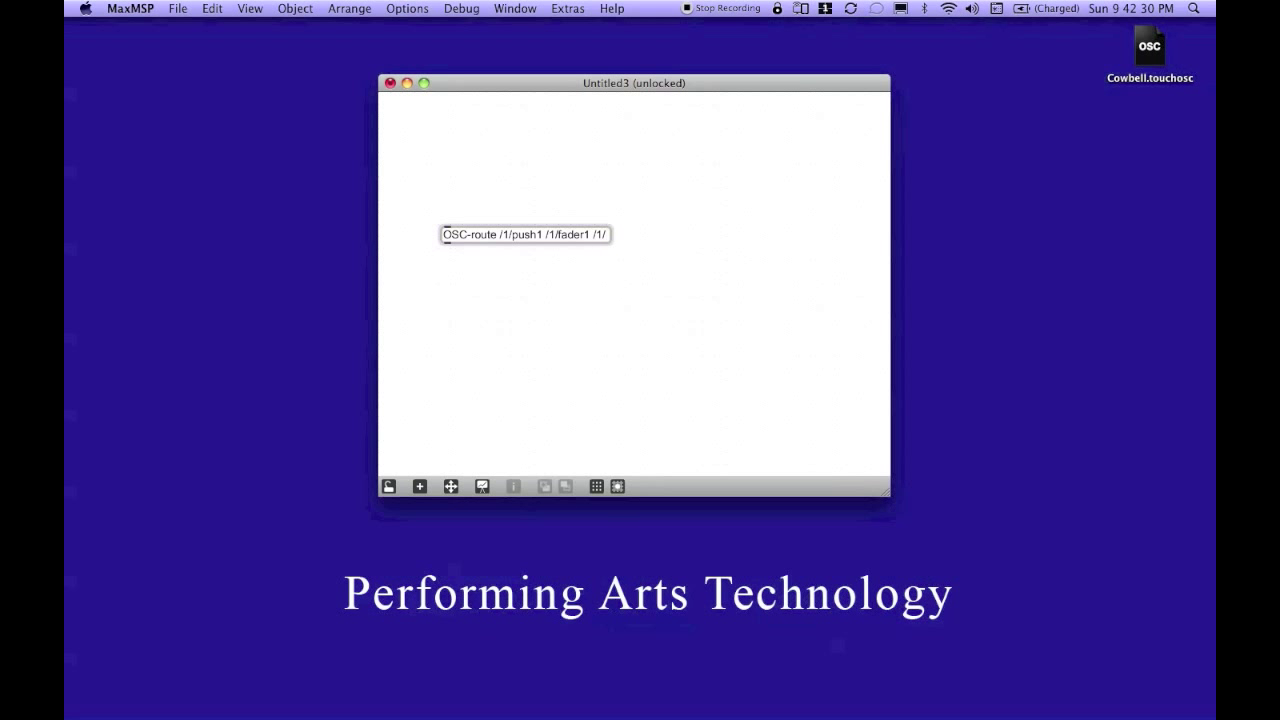
type("rotar")
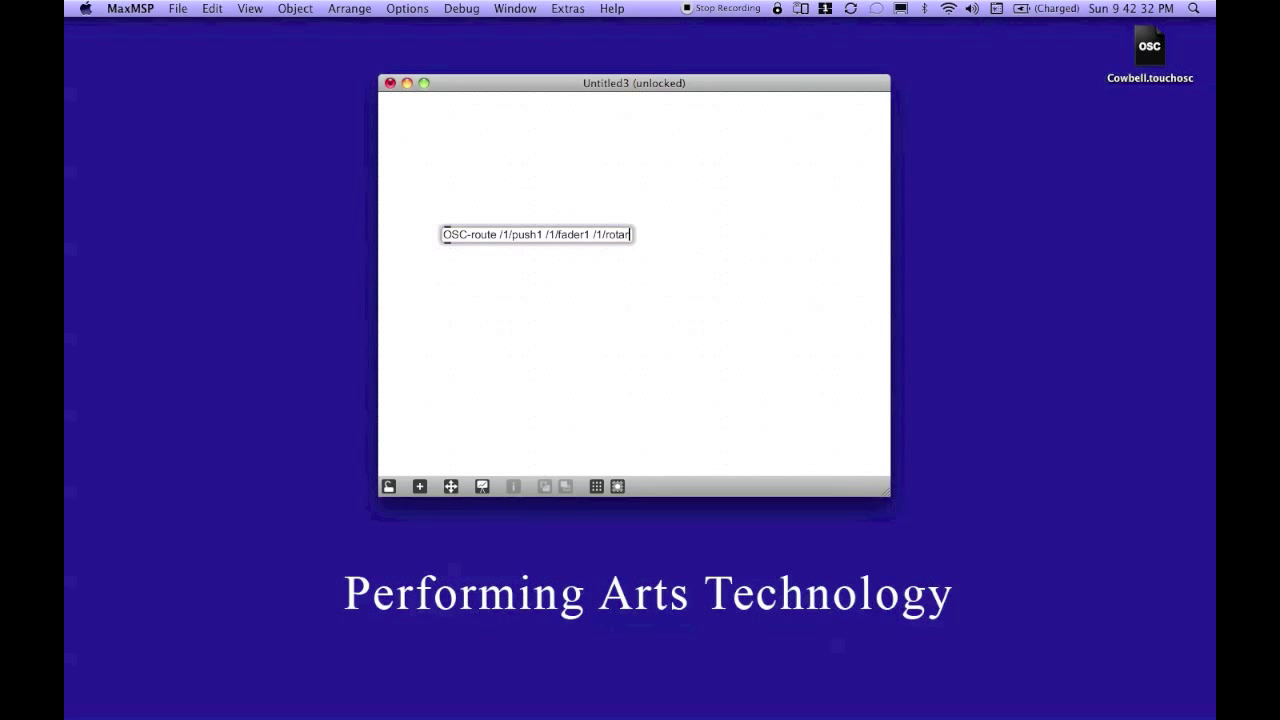
type("y1")
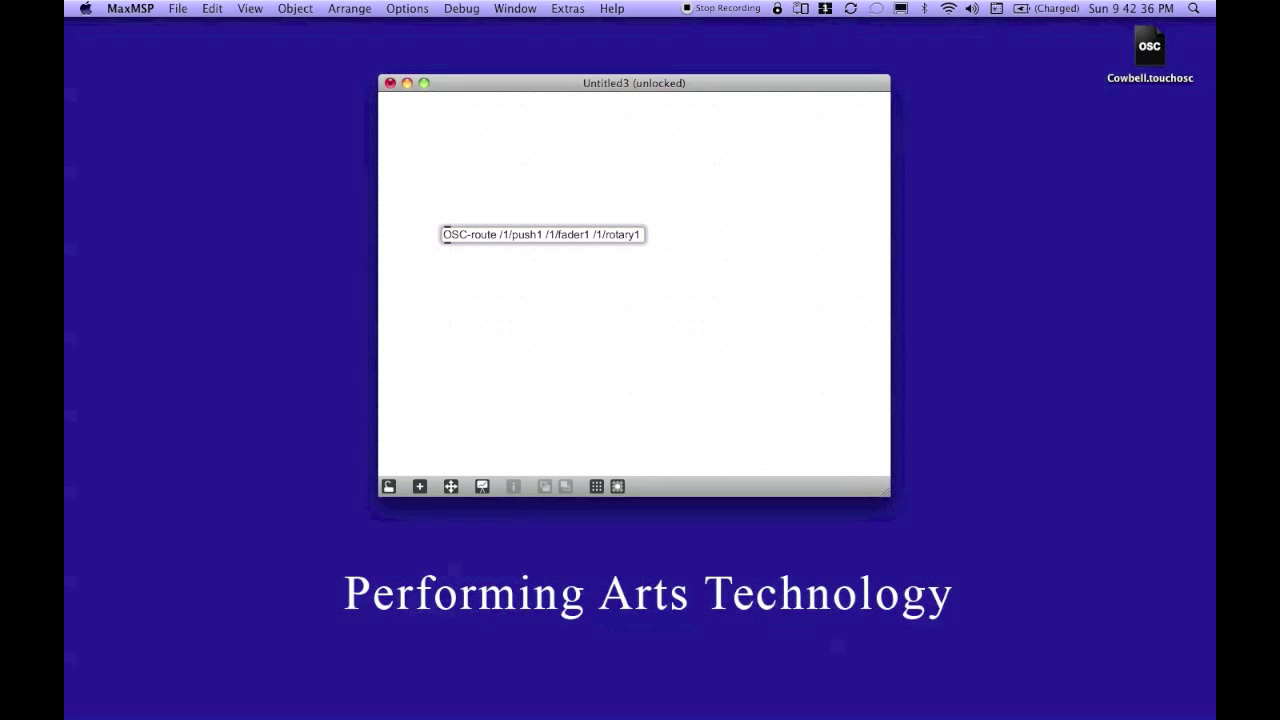
left_click(542, 234)
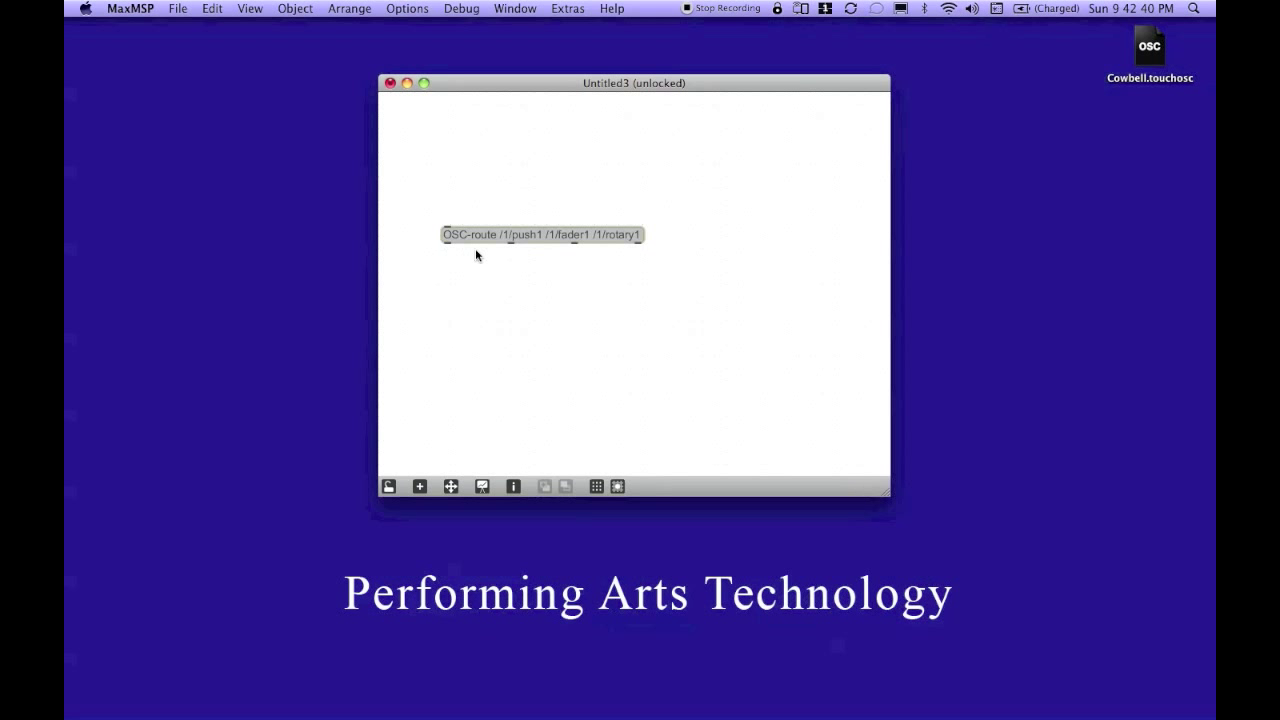
mouse_move(588, 258)
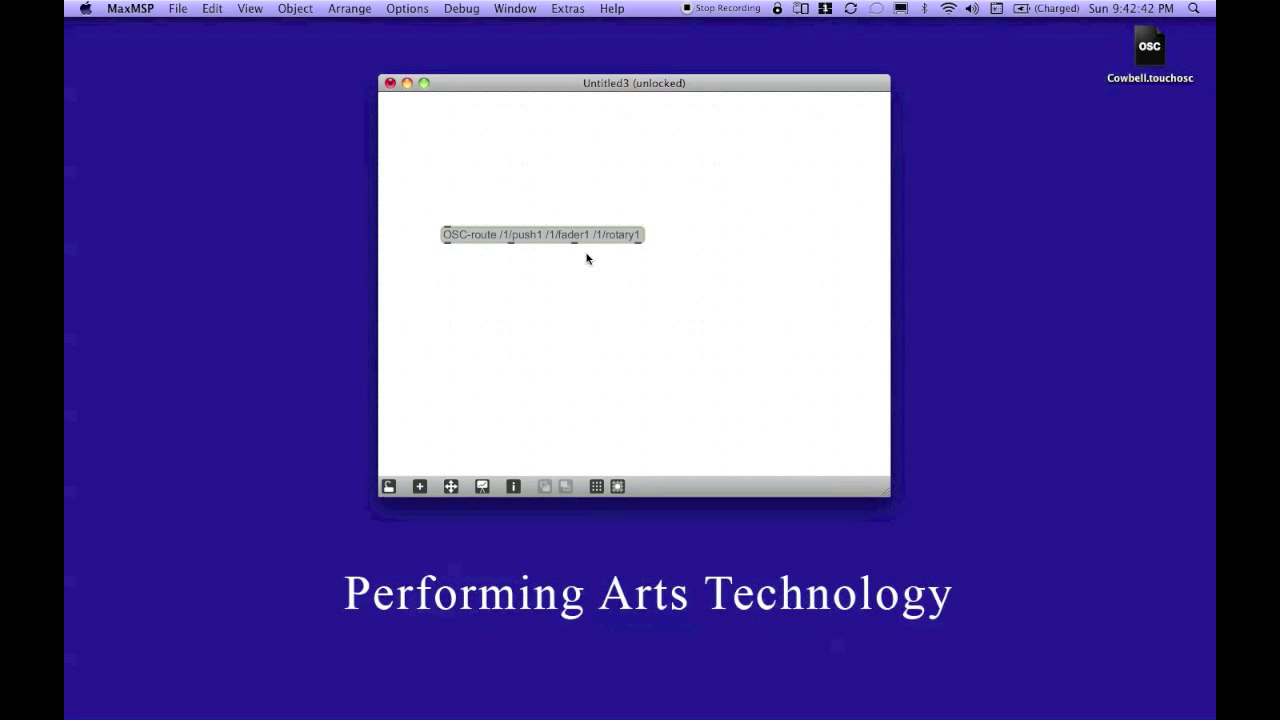
mouse_move(484, 258)
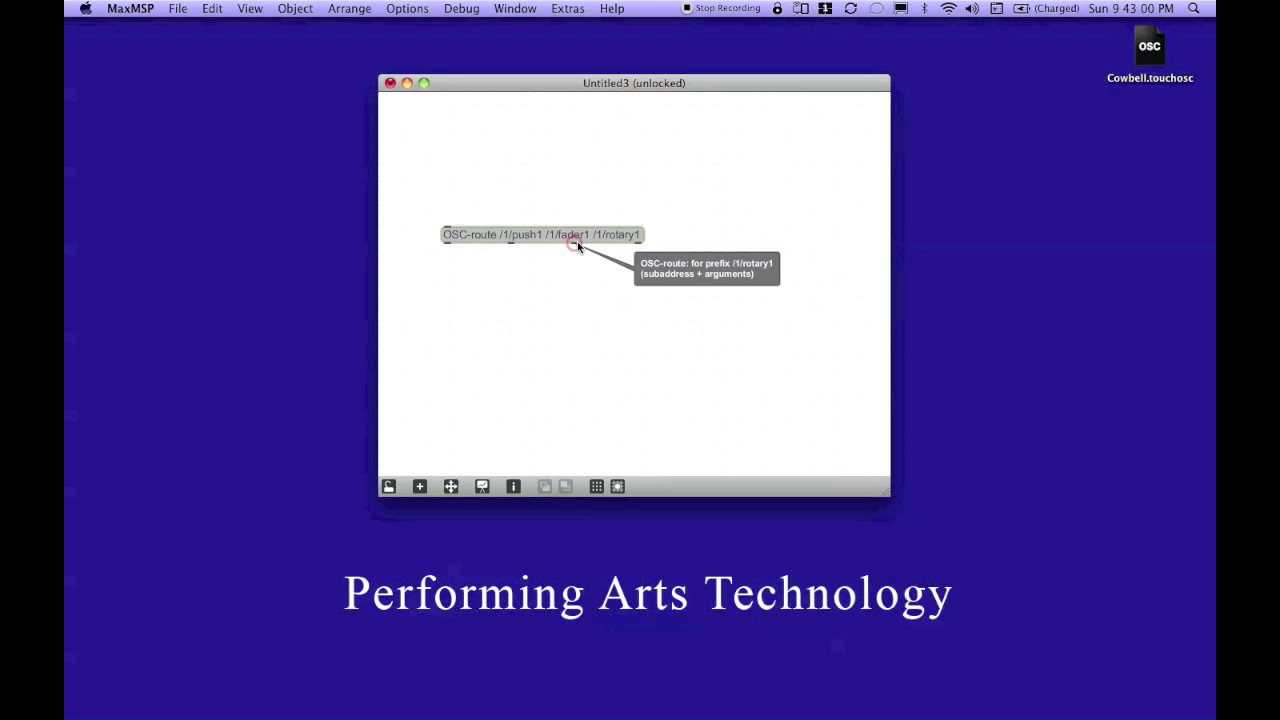
mouse_move(528, 312)
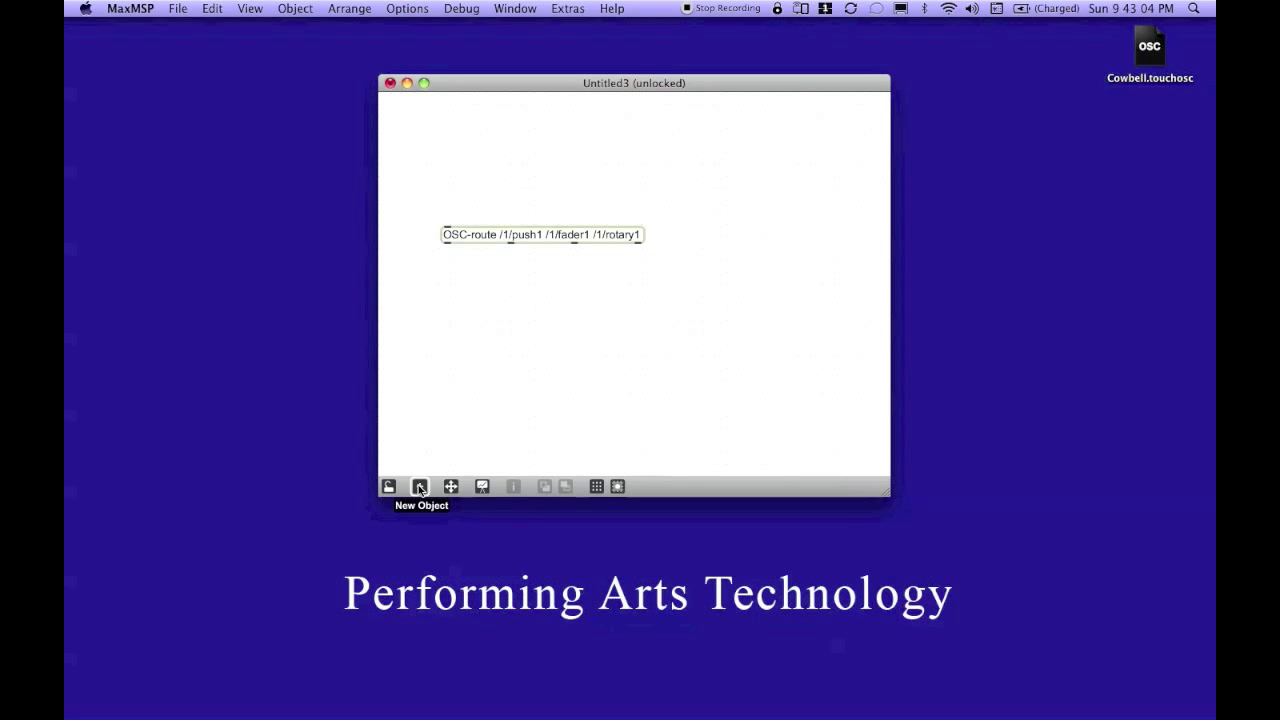
Place an LED under OSC-route's first outlet and enlarge it
left_click(420, 486)
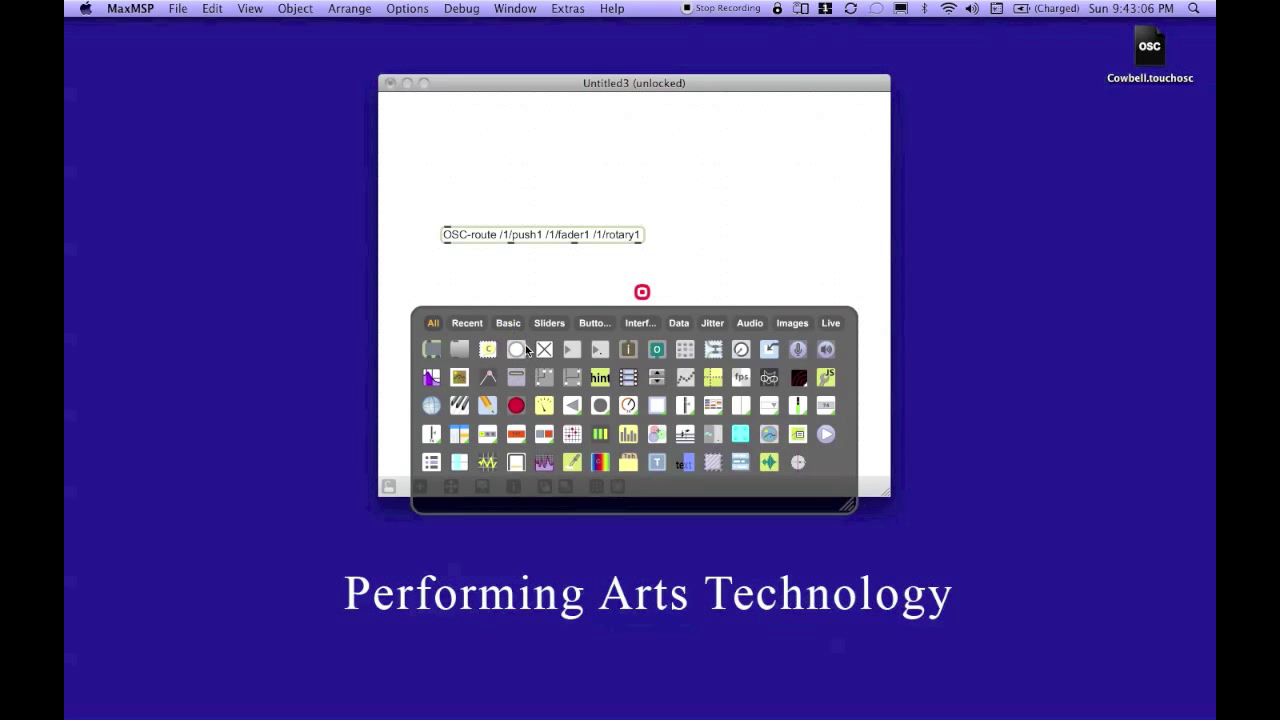
mouse_move(516, 404)
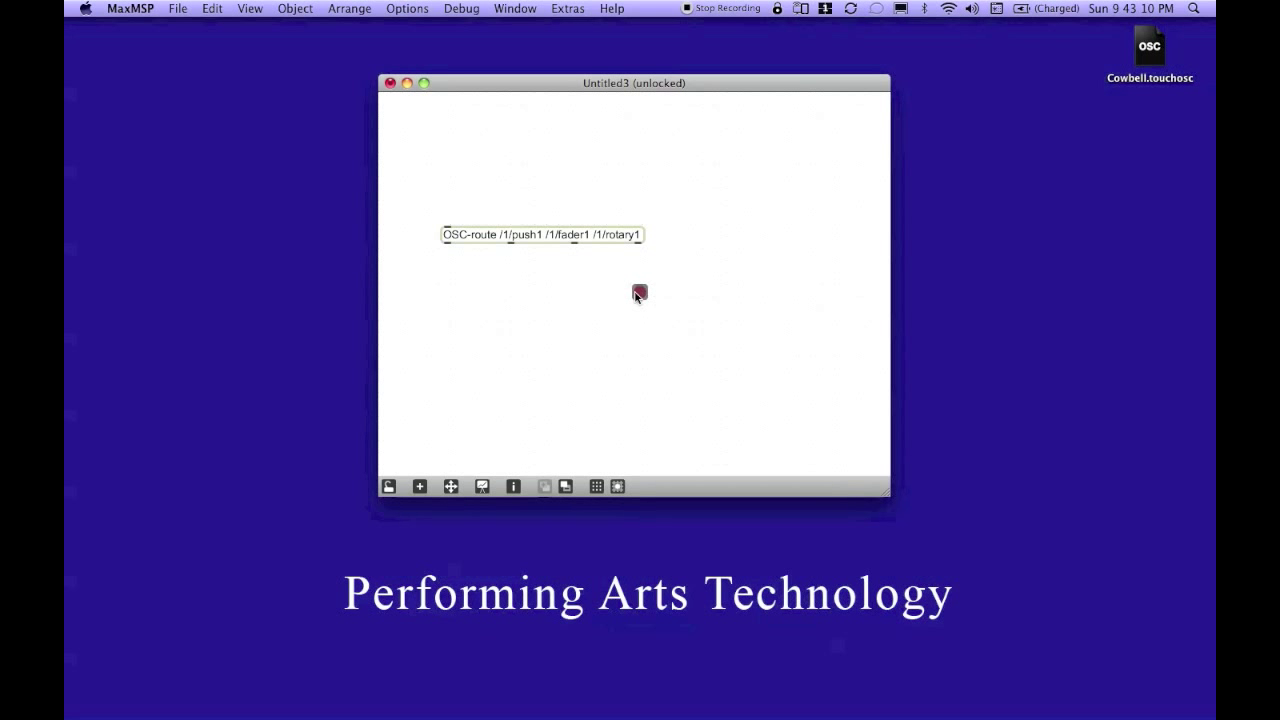
left_click_drag(640, 292, 446, 312)
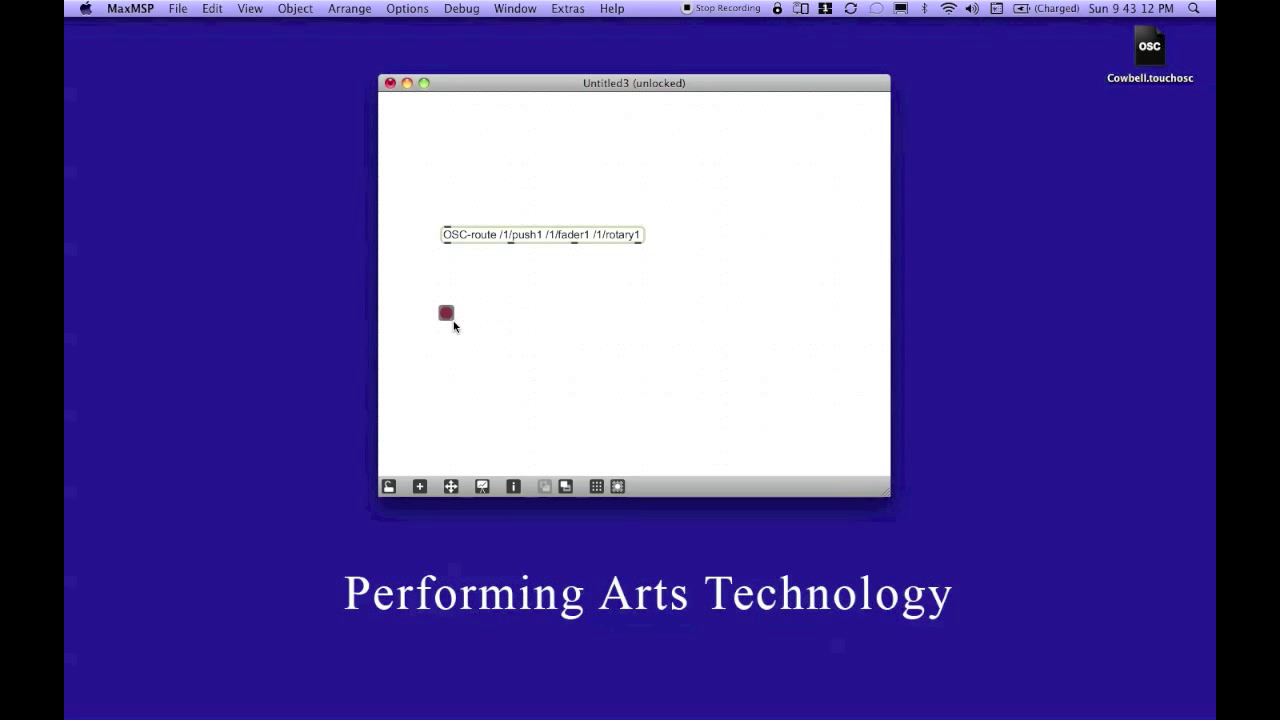
left_click_drag(452, 320, 478, 340)
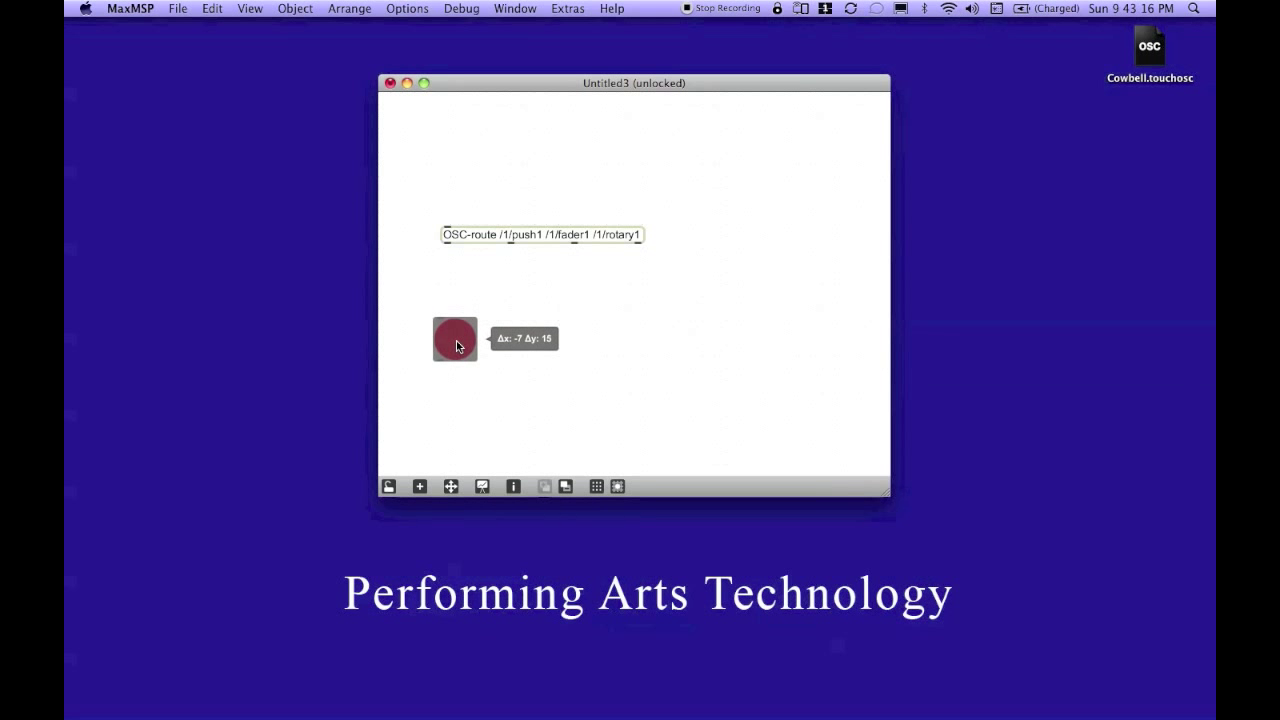
mouse_move(446, 246)
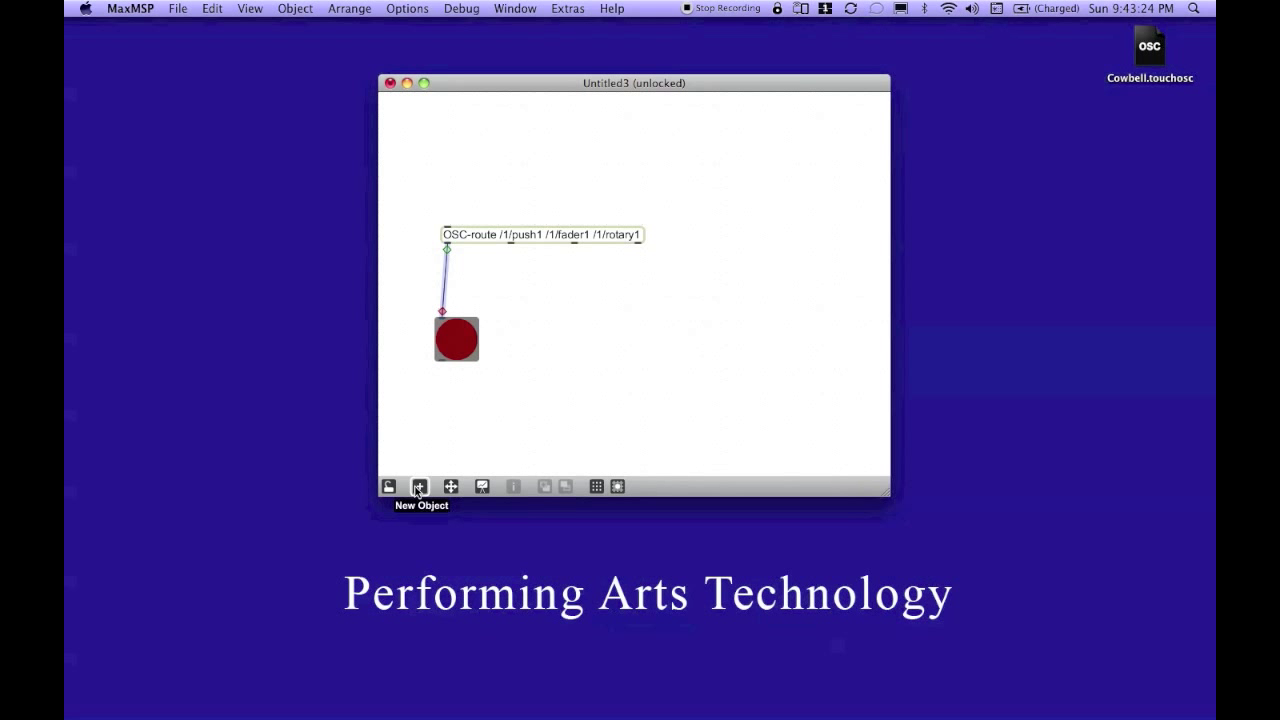
Position a slider under OSC-route's second outlet and a dial under its third
left_click(420, 488)
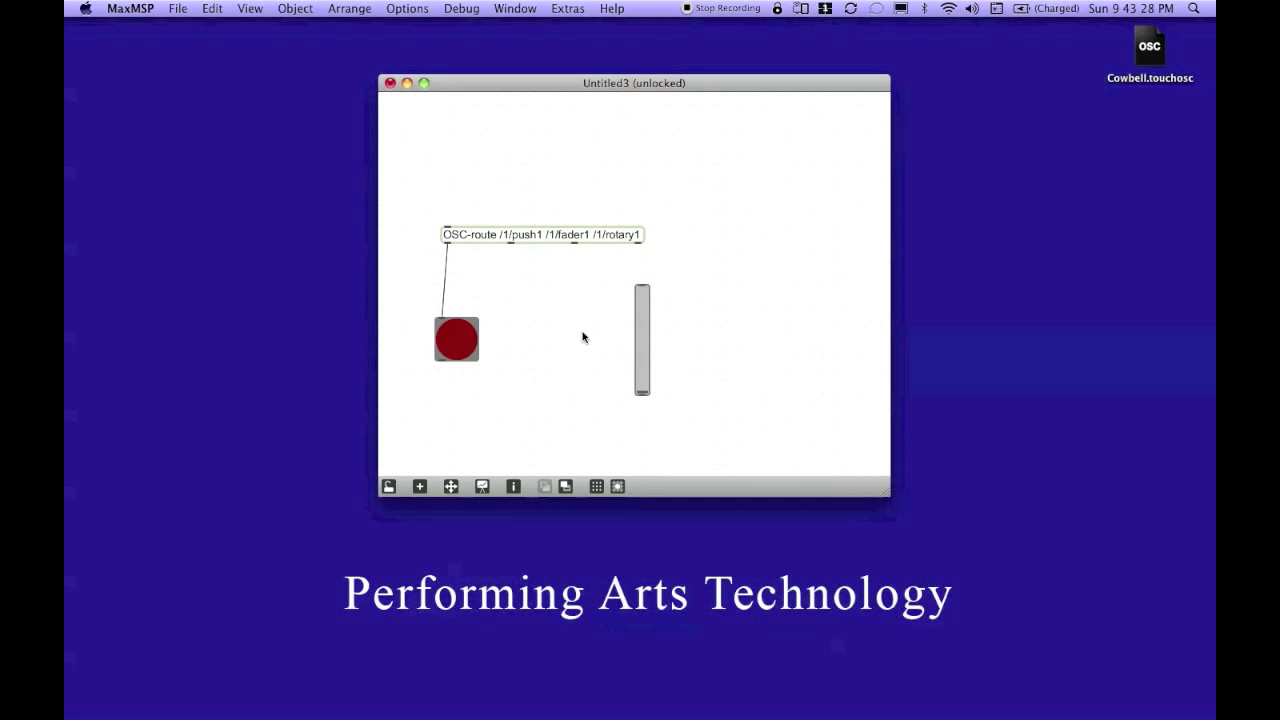
left_click_drag(642, 340, 528, 320)
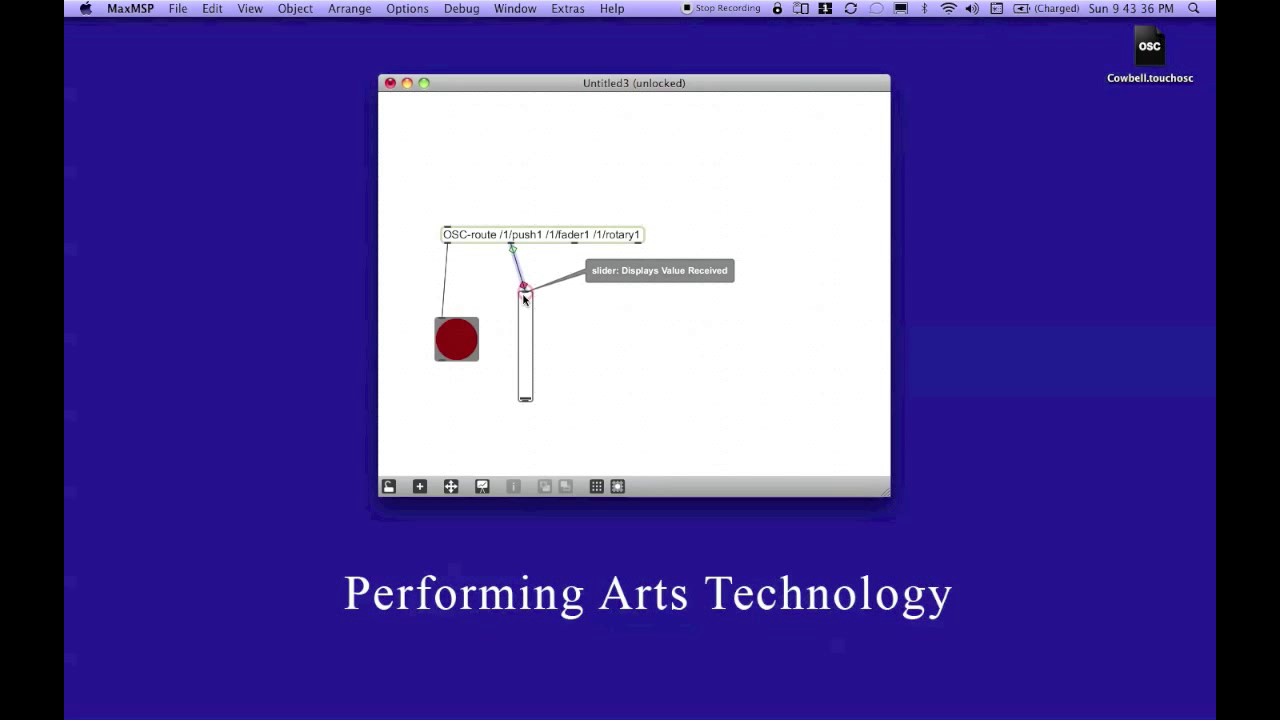
mouse_move(612, 358)
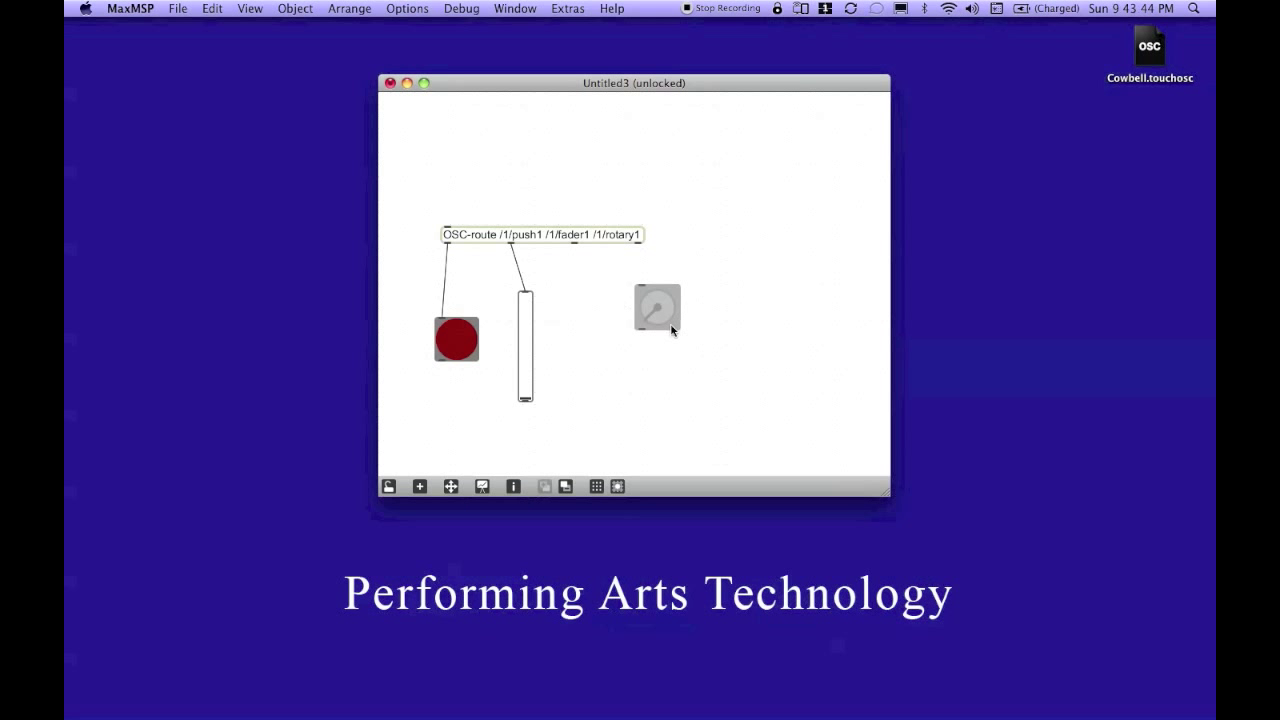
left_click_drag(656, 308, 594, 334)
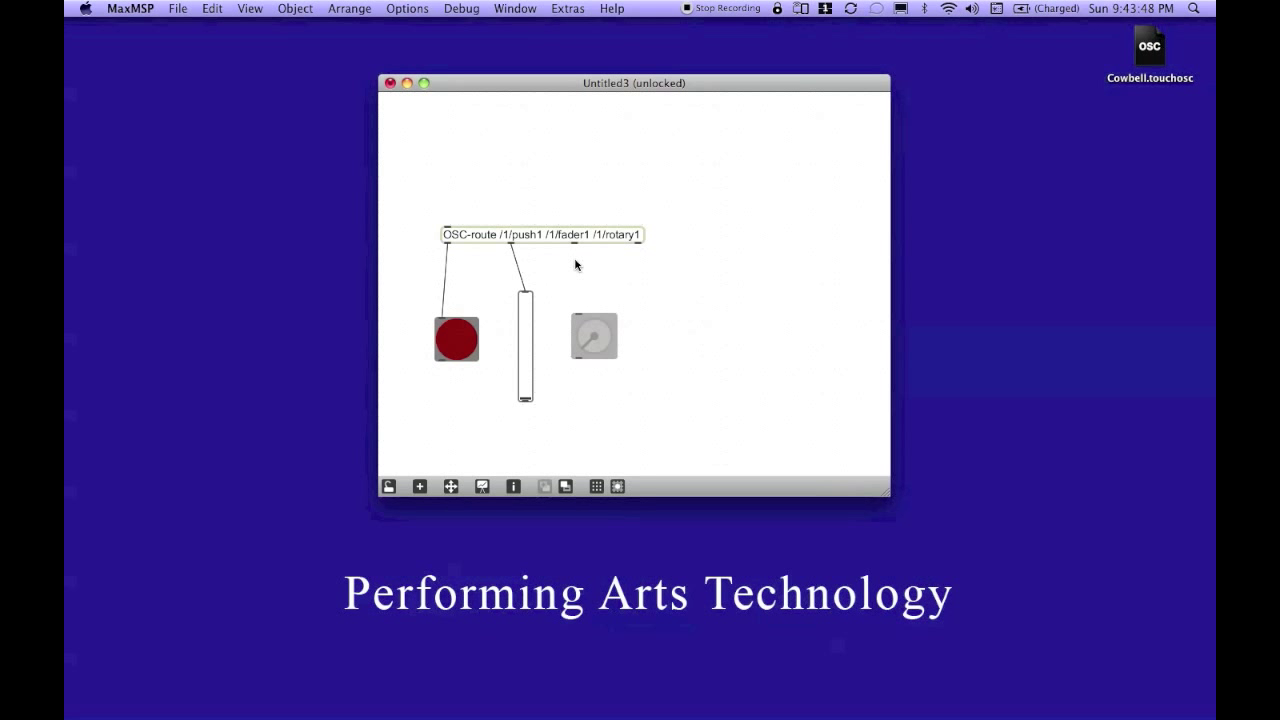
mouse_move(576, 244)
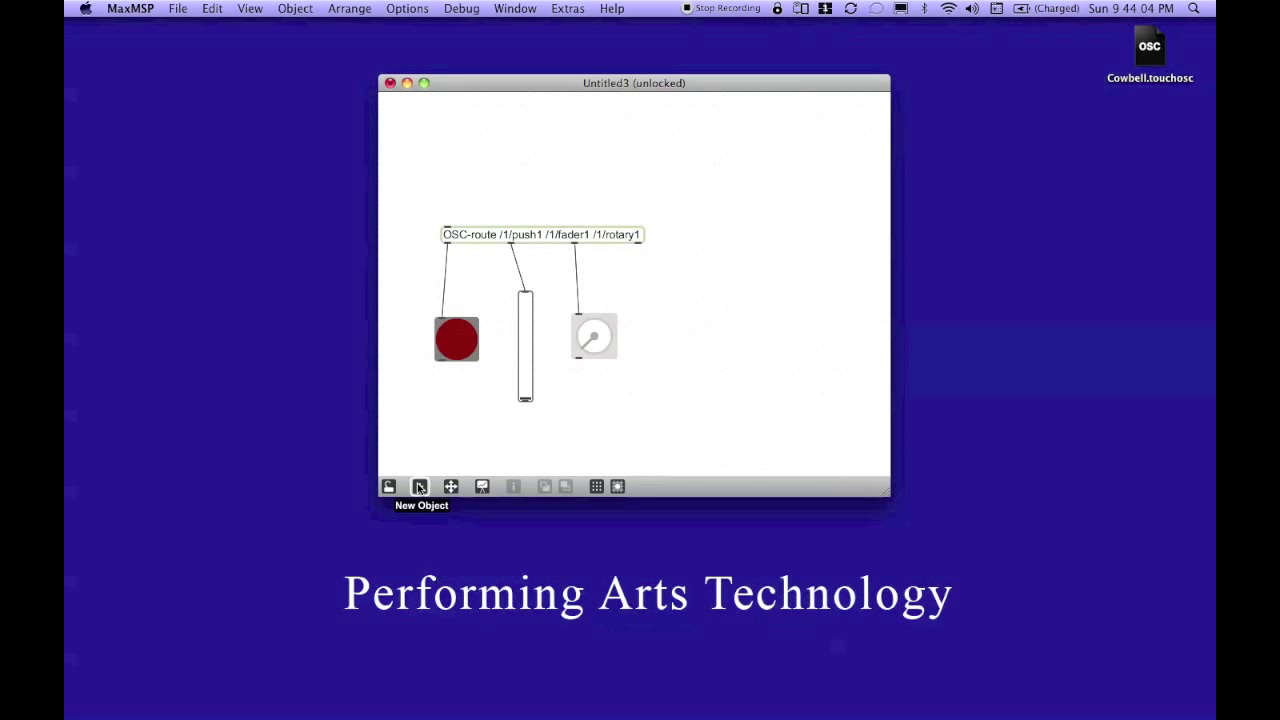
Add a udpreceive object above OSC-route and connect its outlet to OSC-route's inlet
left_click(420, 488)
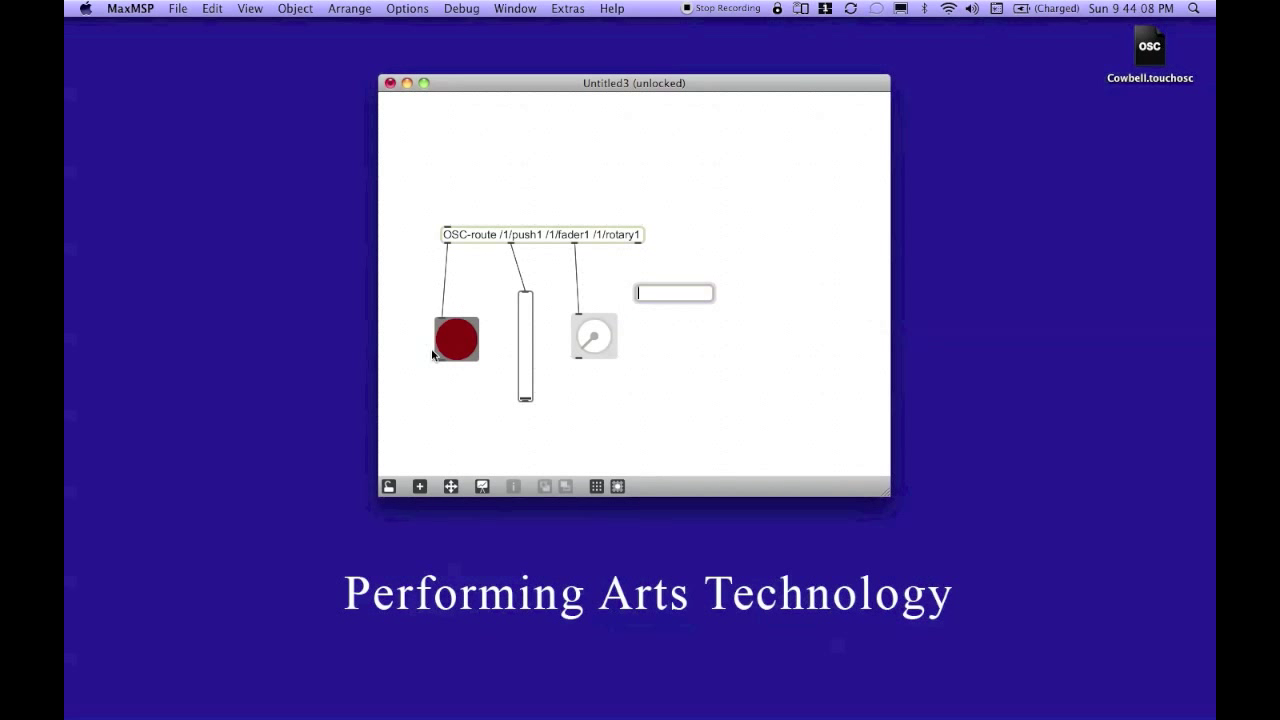
type("ublotar~")
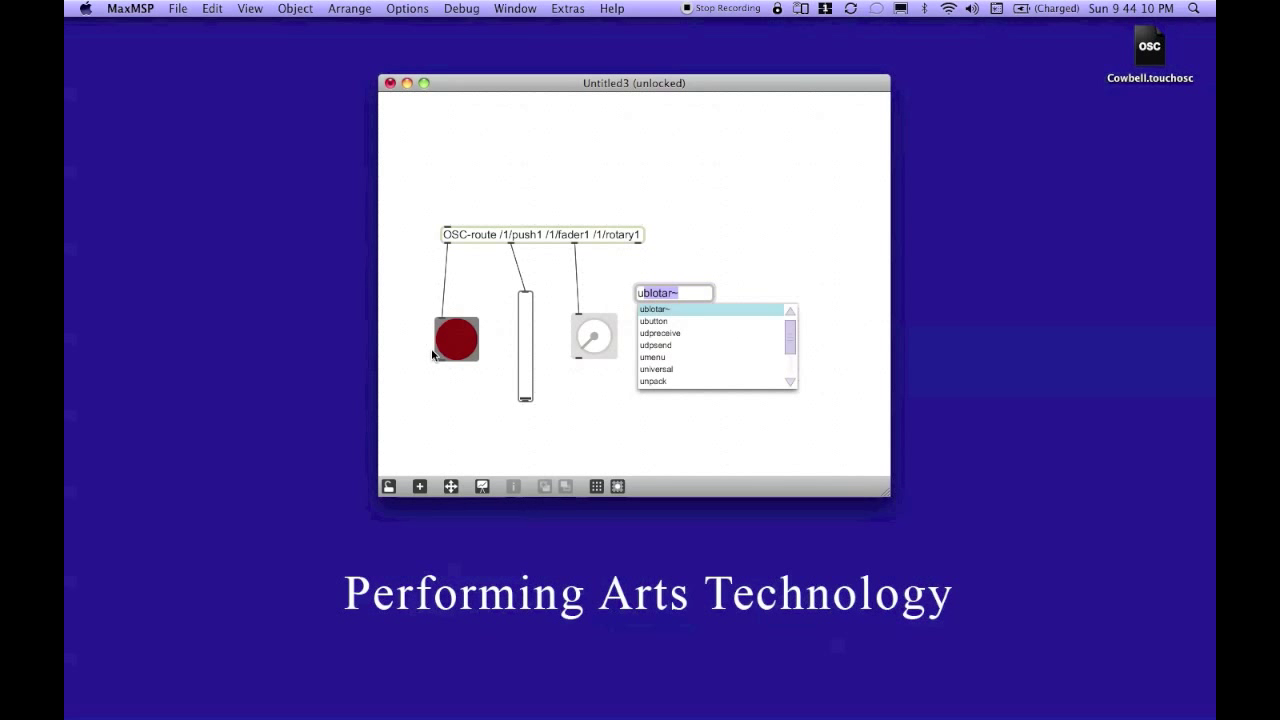
type("udpreceive")
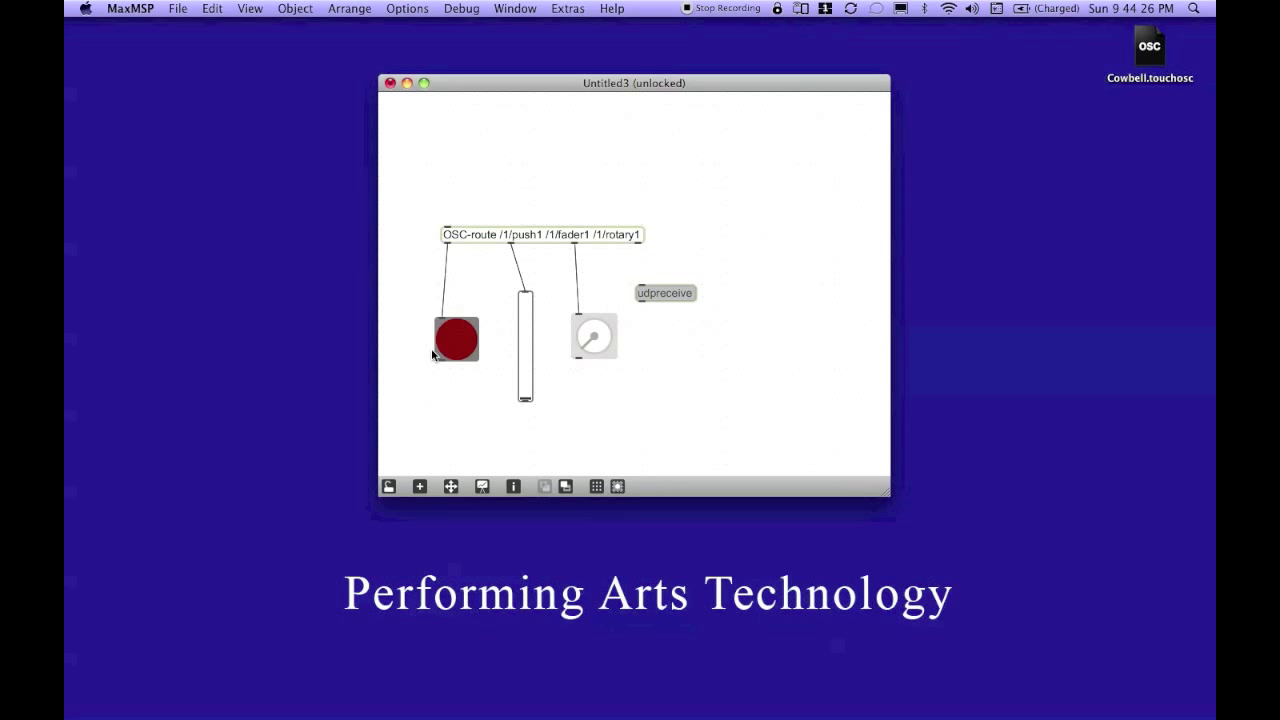
left_click_drag(664, 292, 624, 290)
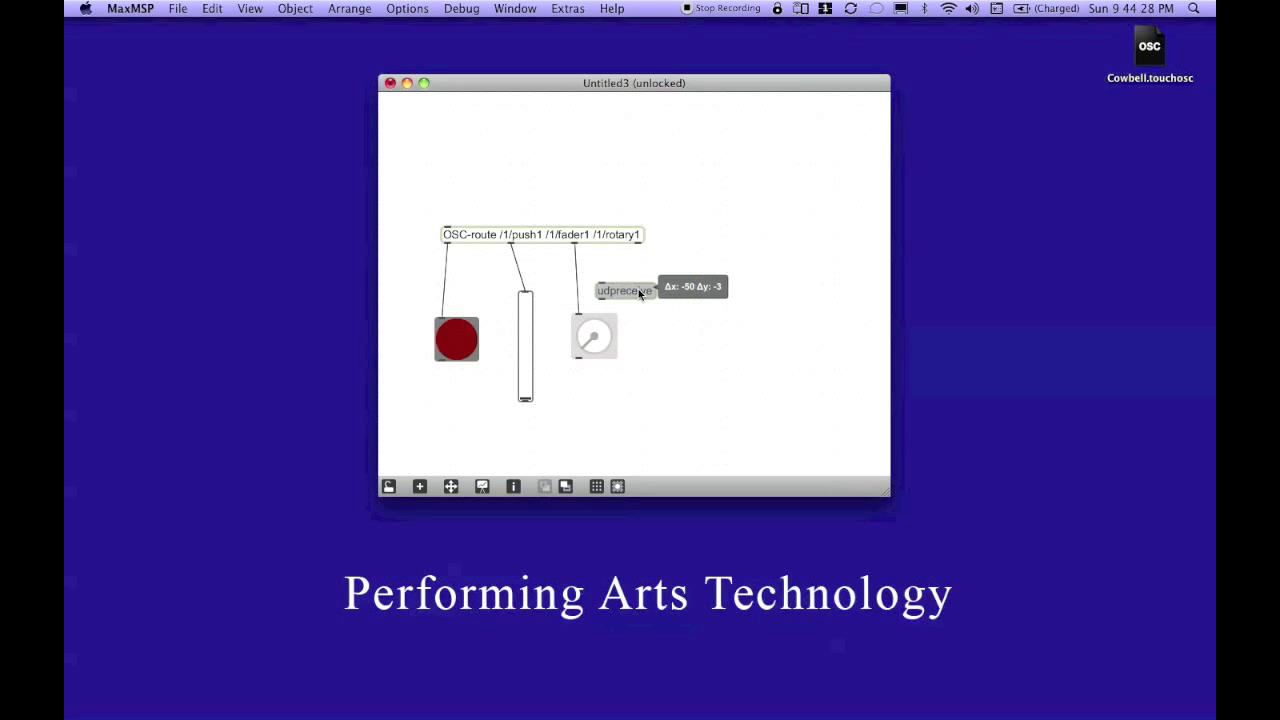
left_click_drag(624, 290, 470, 180)
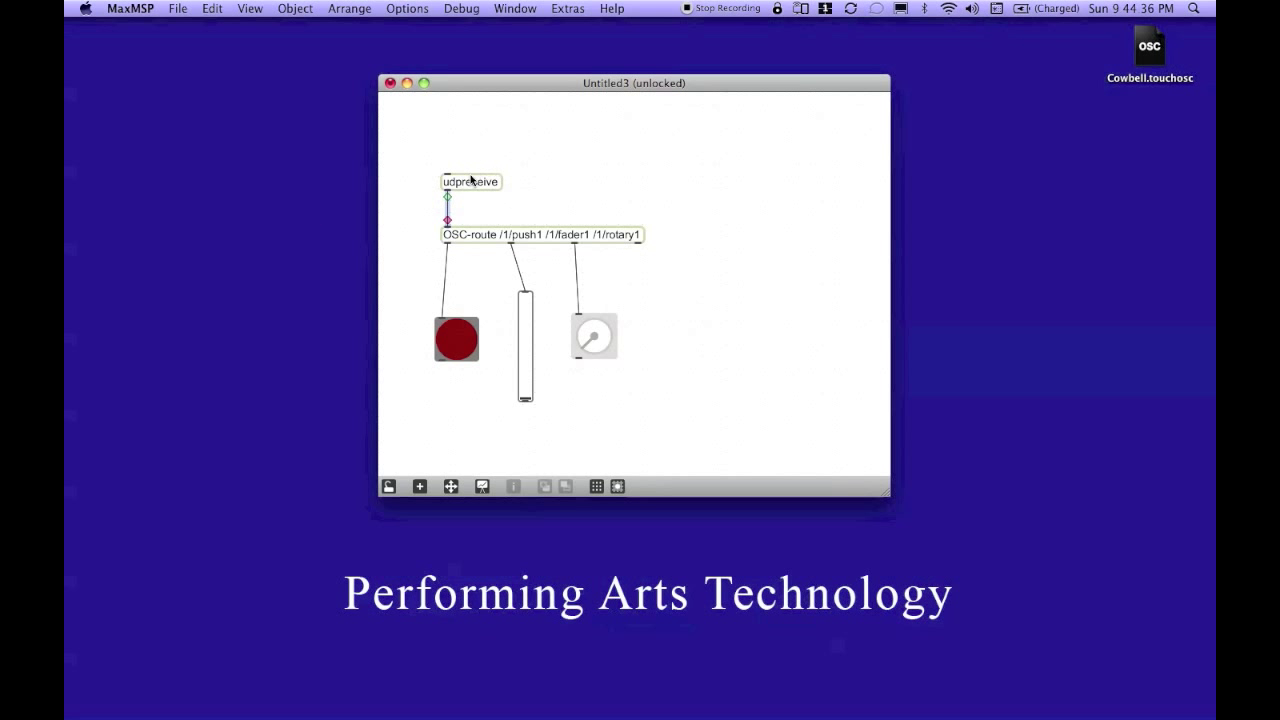
left_click(470, 182)
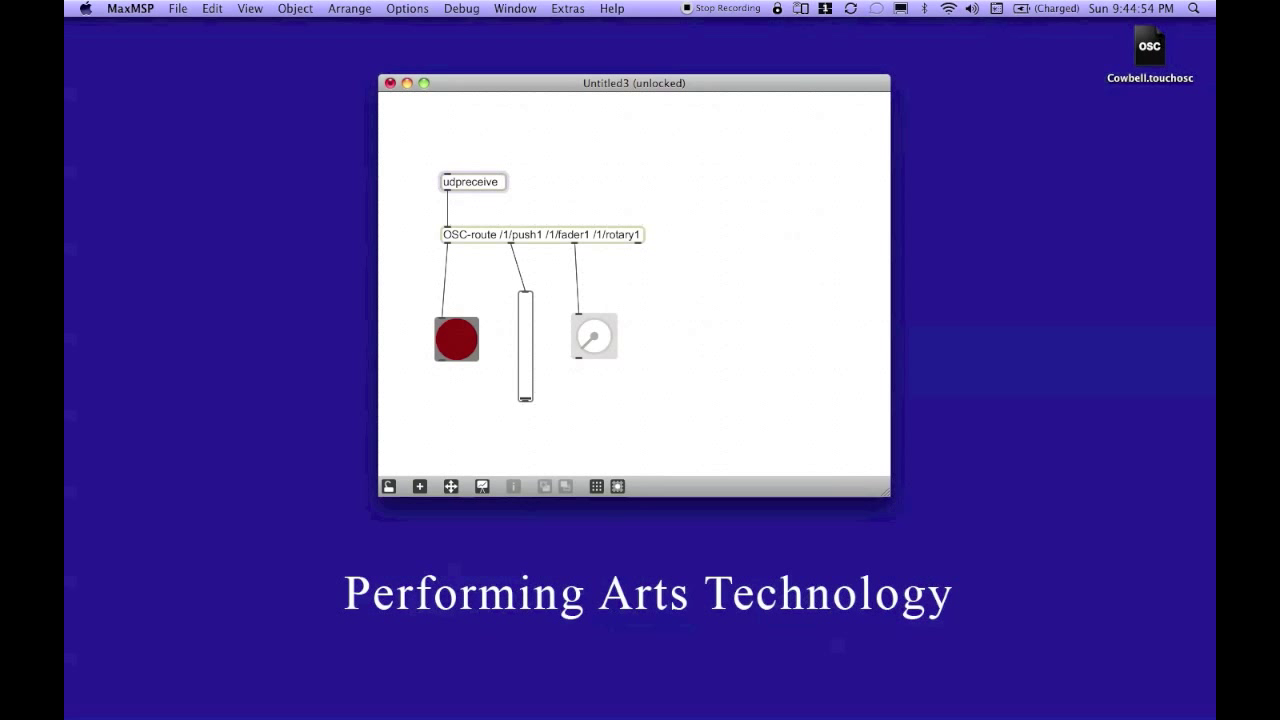
Give udpreceive the port argument 8000
left_click(502, 180)
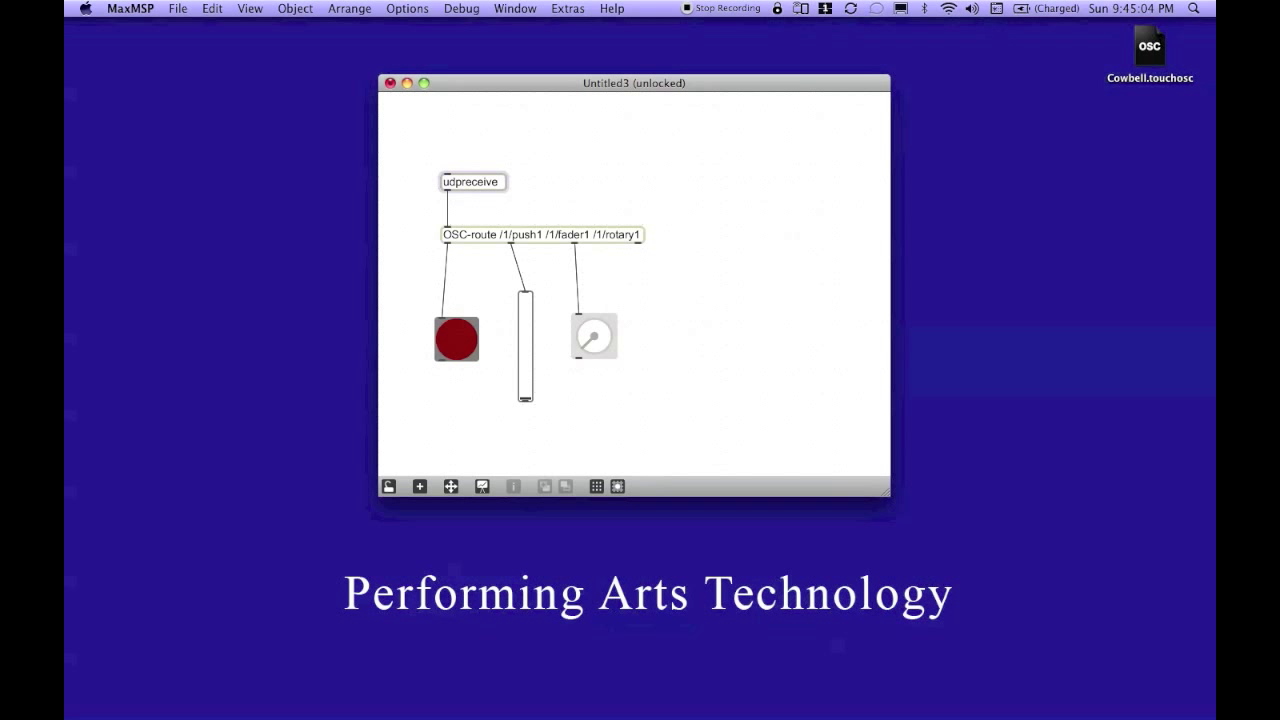
type("8000")
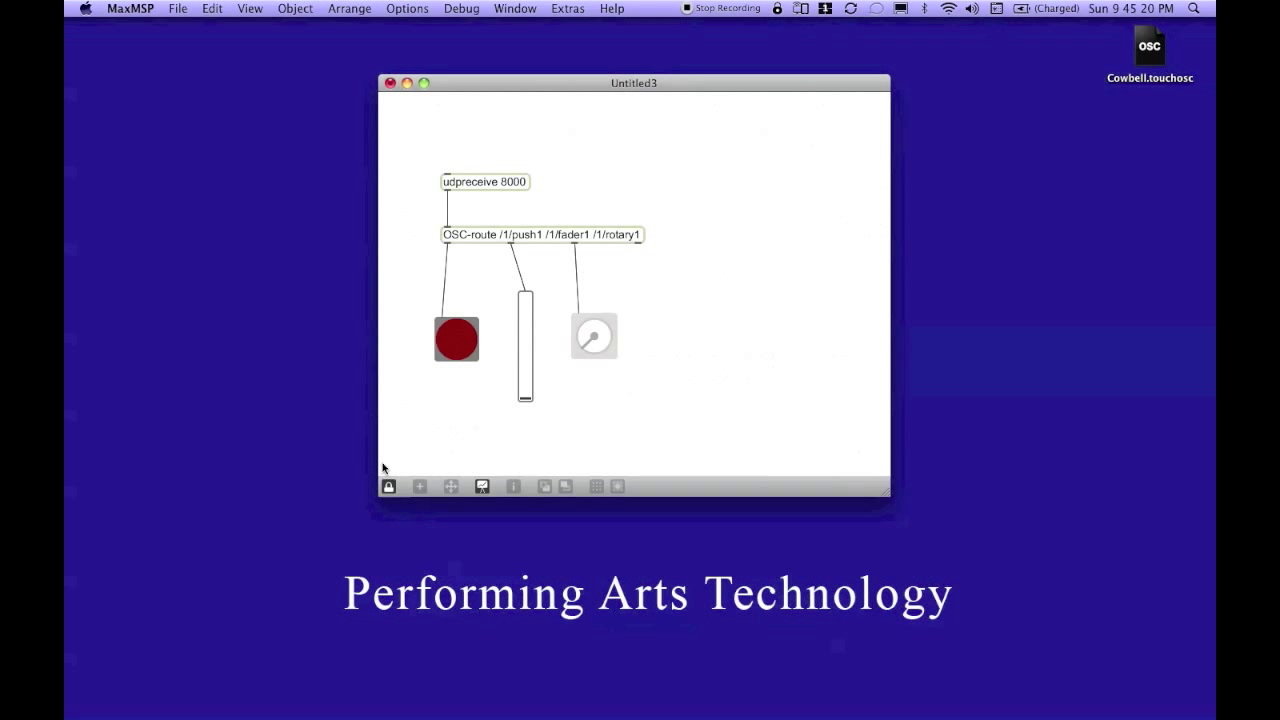
mouse_move(390, 446)
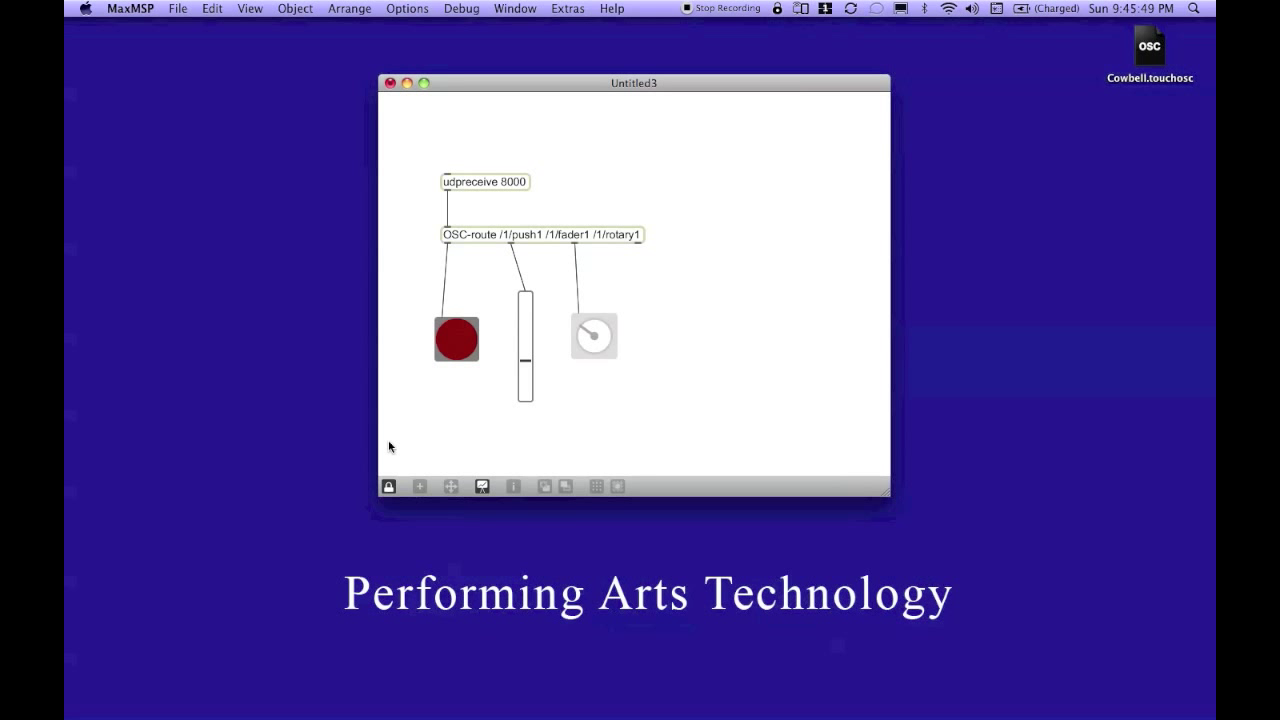
mouse_move(84, 532)
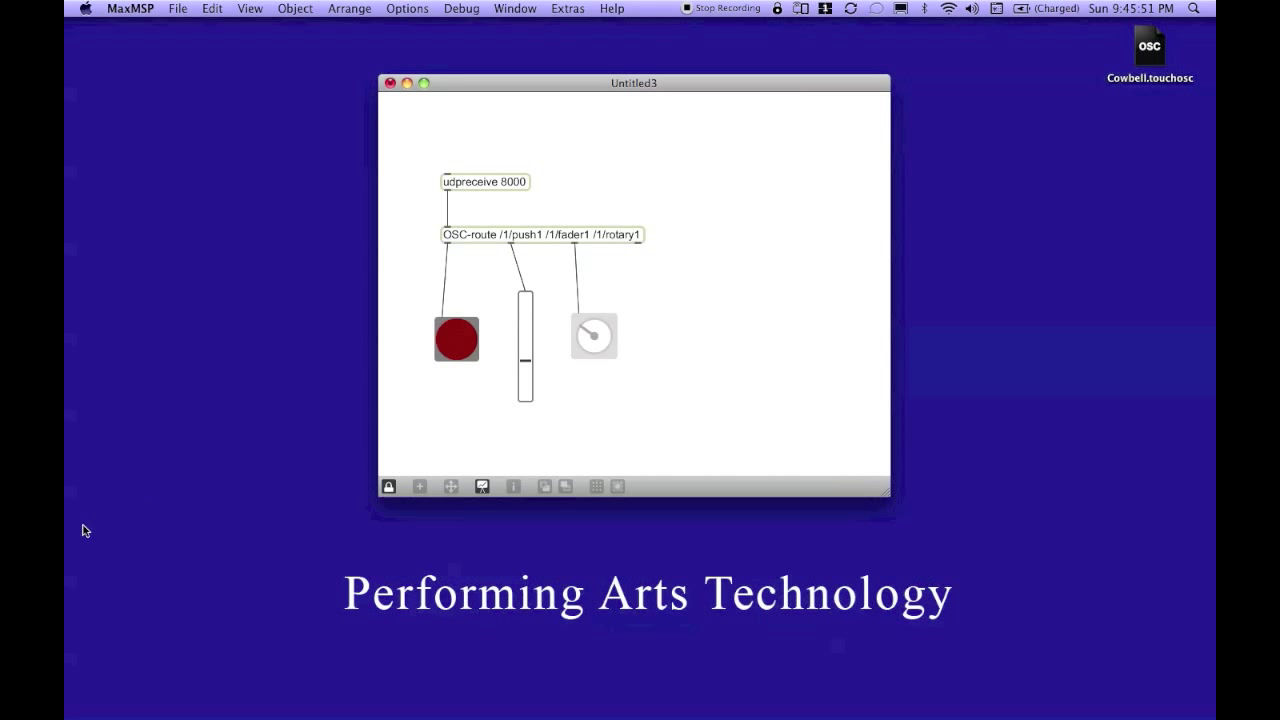
mouse_move(480, 260)
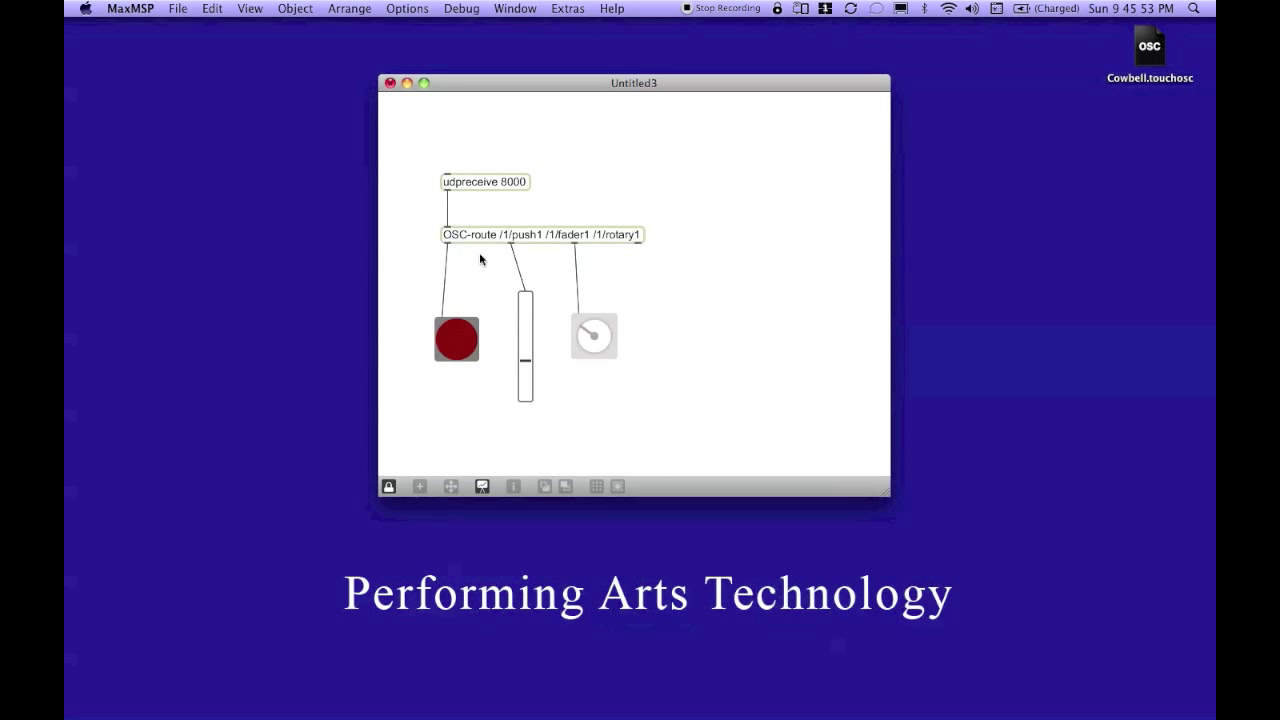
mouse_move(504, 256)
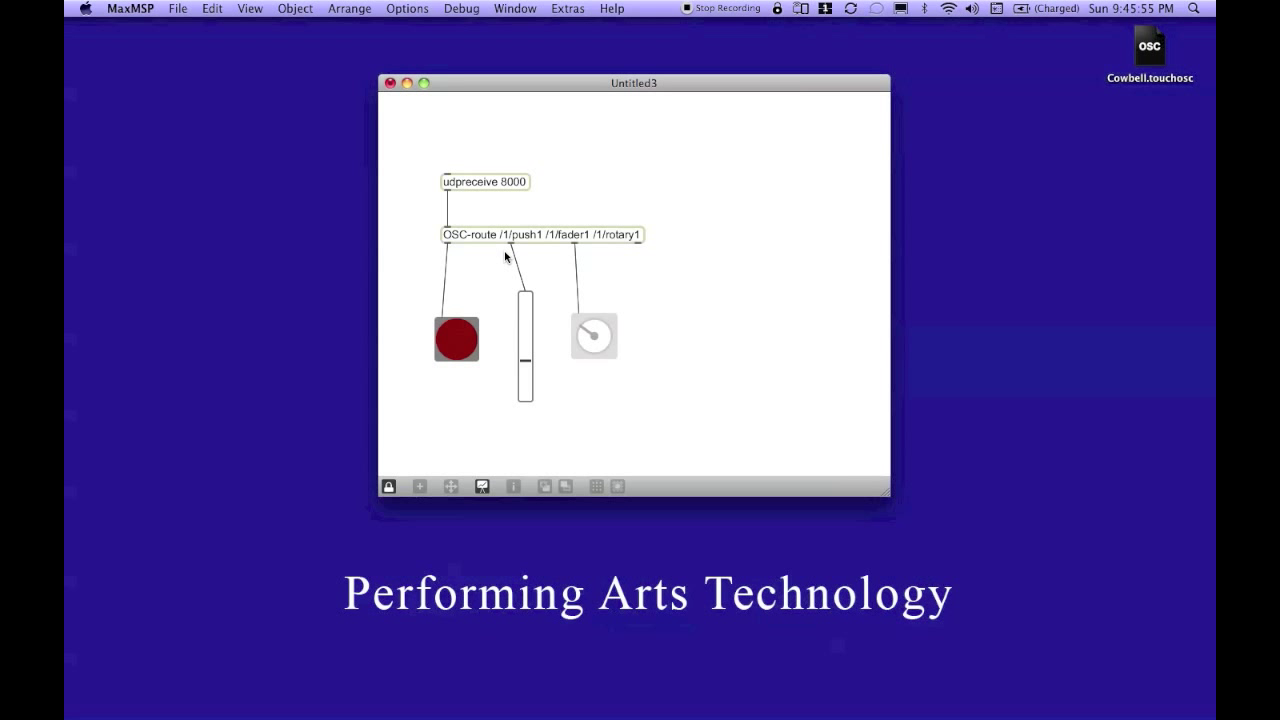